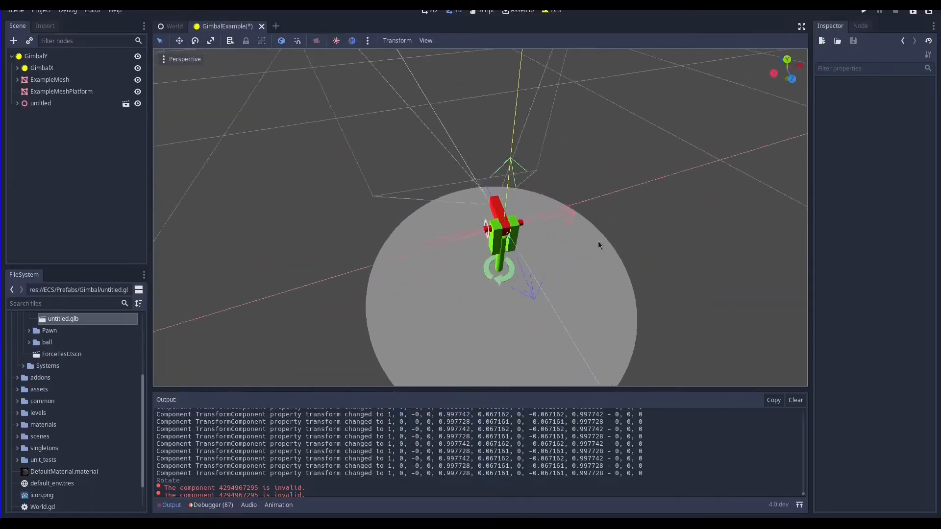
Select GimbalY and GimbalX in turn and rotate them in the viewport to watch transforms sync.
left_click(36, 56)
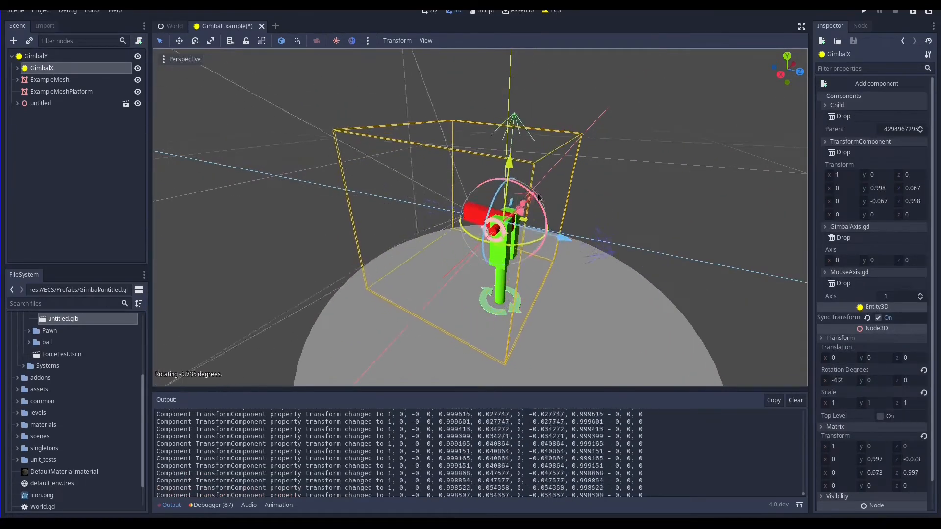
left_click(36, 56)
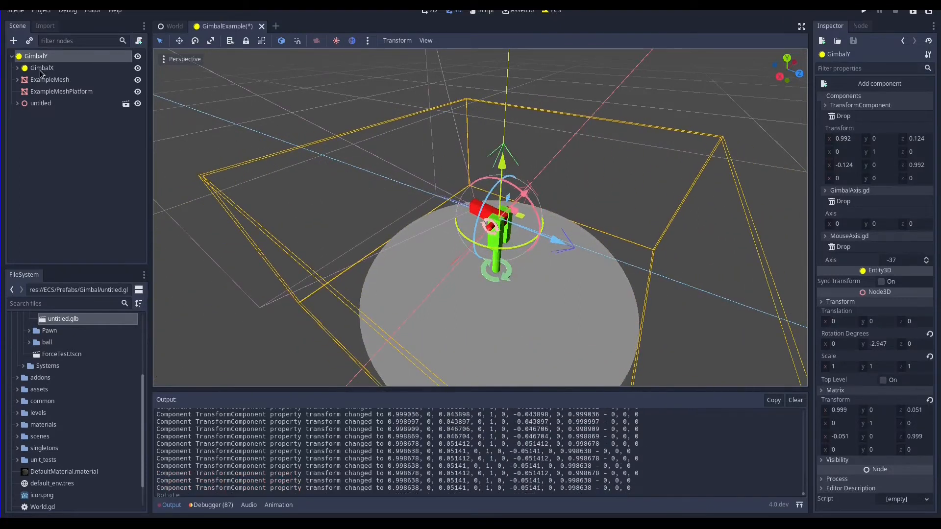
left_click(41, 67)
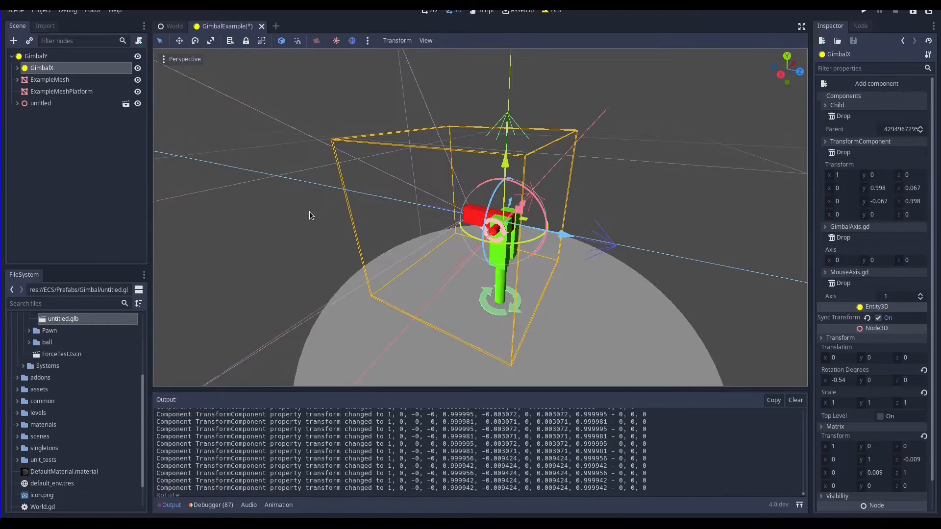
left_click(36, 56)
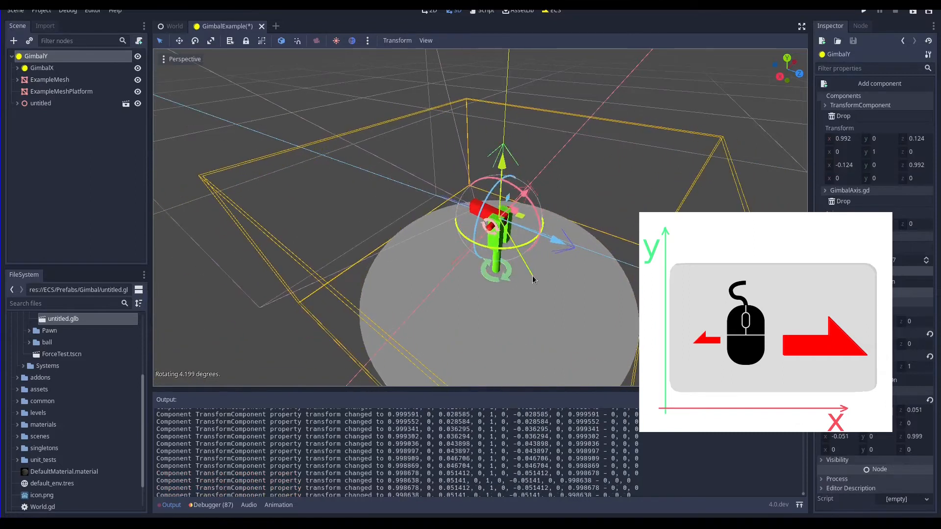
left_click(42, 68)
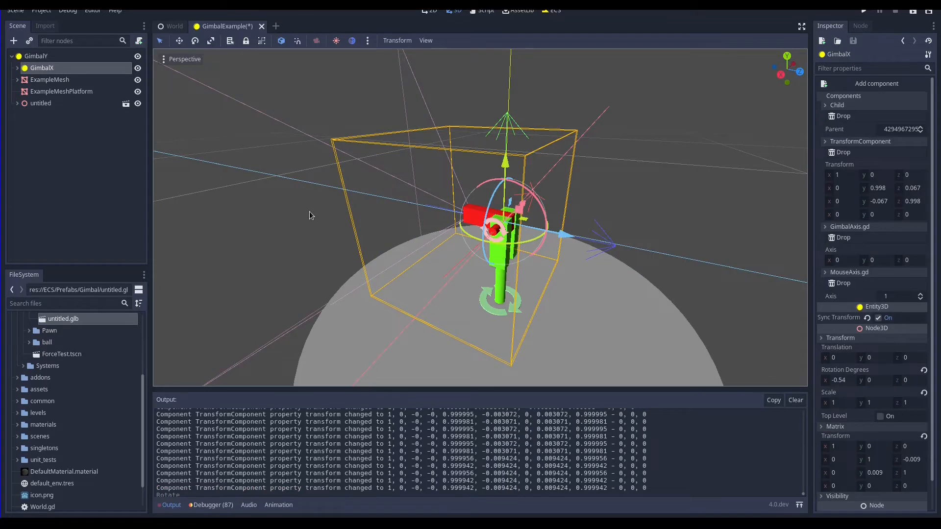
Switch back to the World scene.
left_click(174, 26)
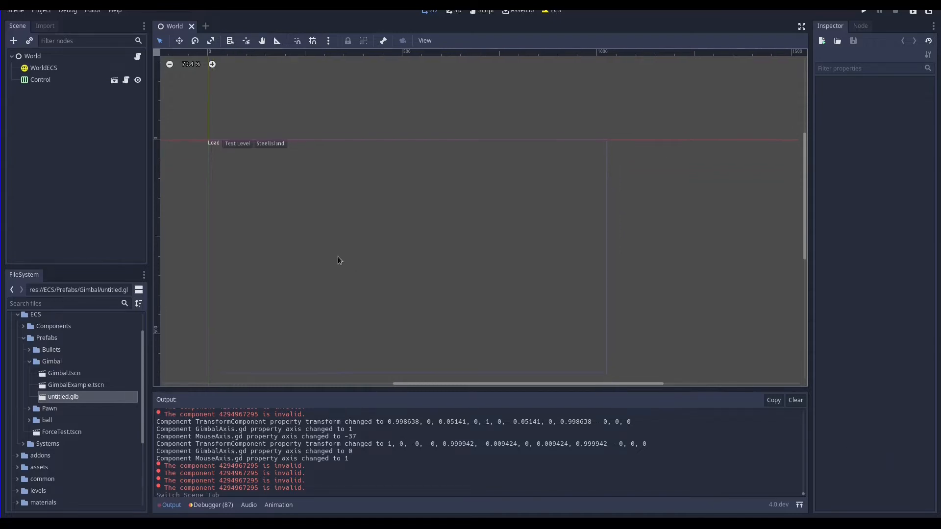
Create a new Entity3D-rooted scene named GimbalY with a GimbalX child entity.
left_click(236, 25)
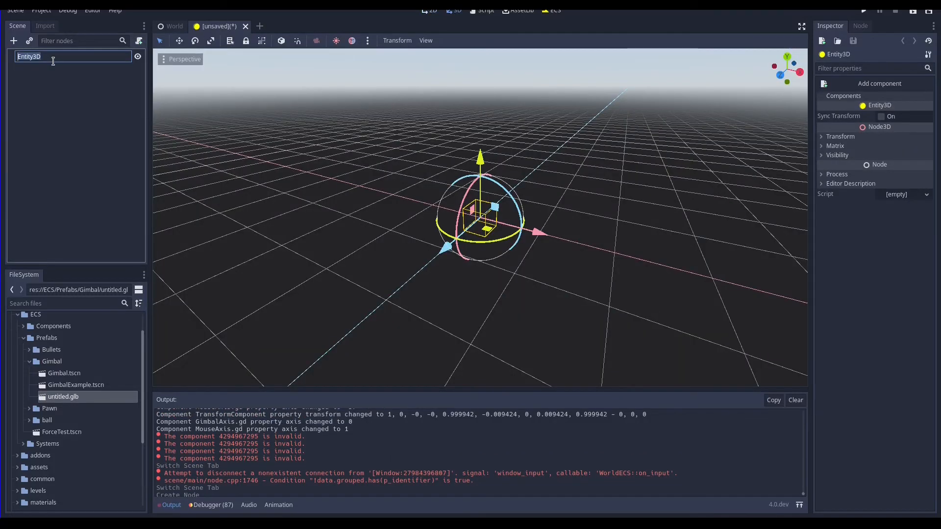
type("GimbalY")
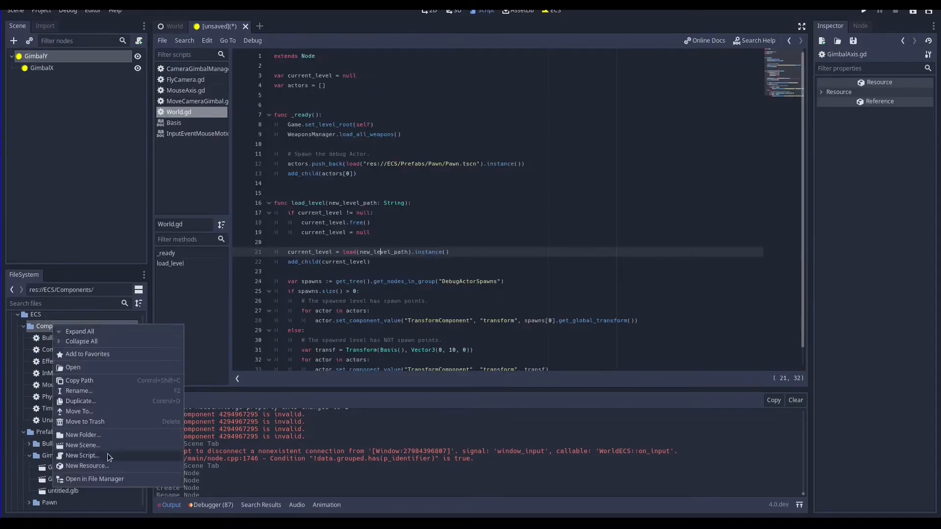
Create GimbalAxis.gd in Components extending Component with axis: Vector3 = Vector3(0, 1, 0).
left_click(82, 456)
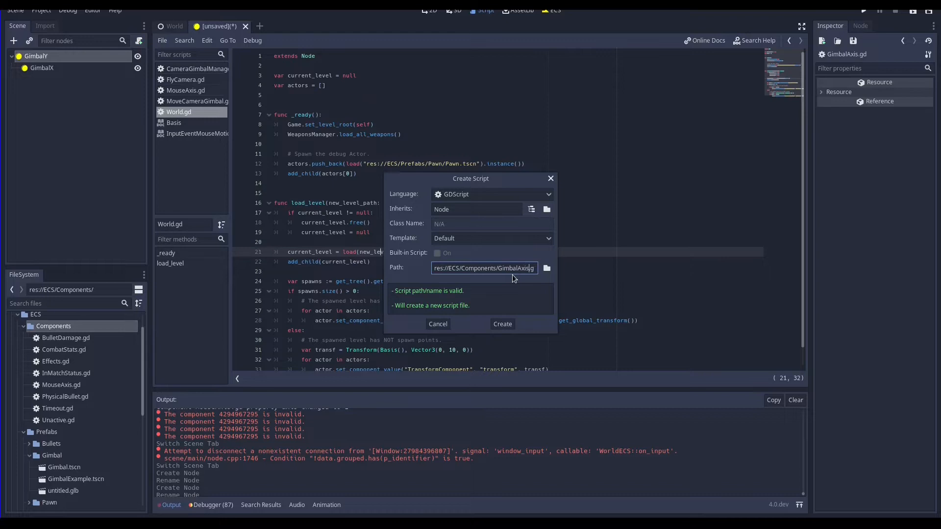
left_click(502, 325)
type("var axis")
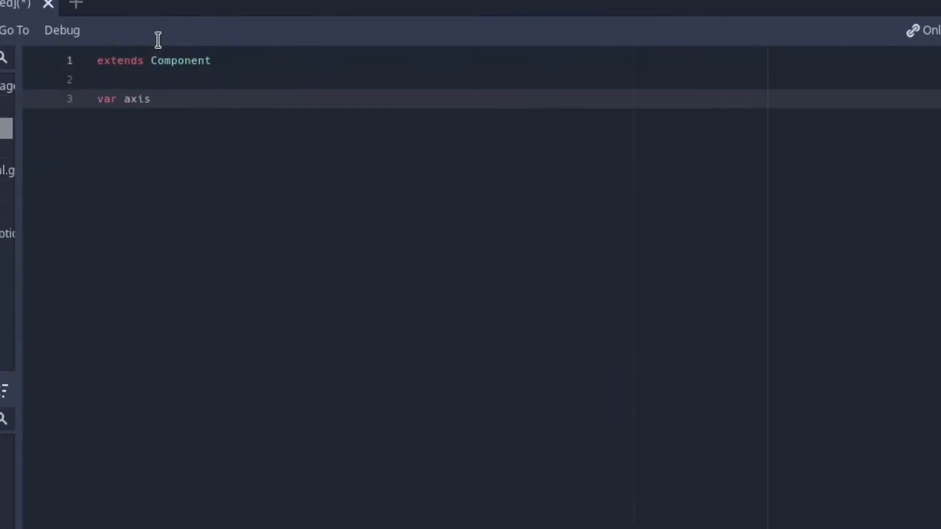
type(": Vector3 = Vector3(0, 1, 0")
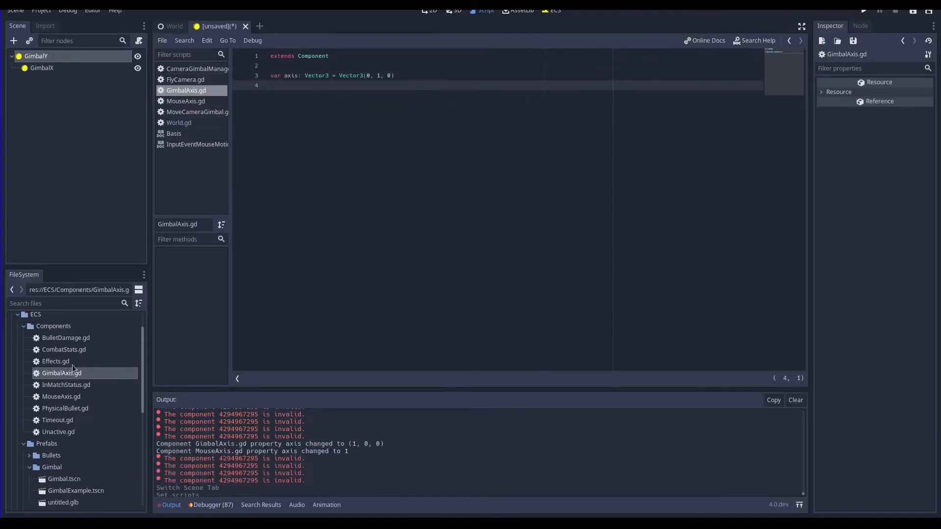
right_click(61, 373)
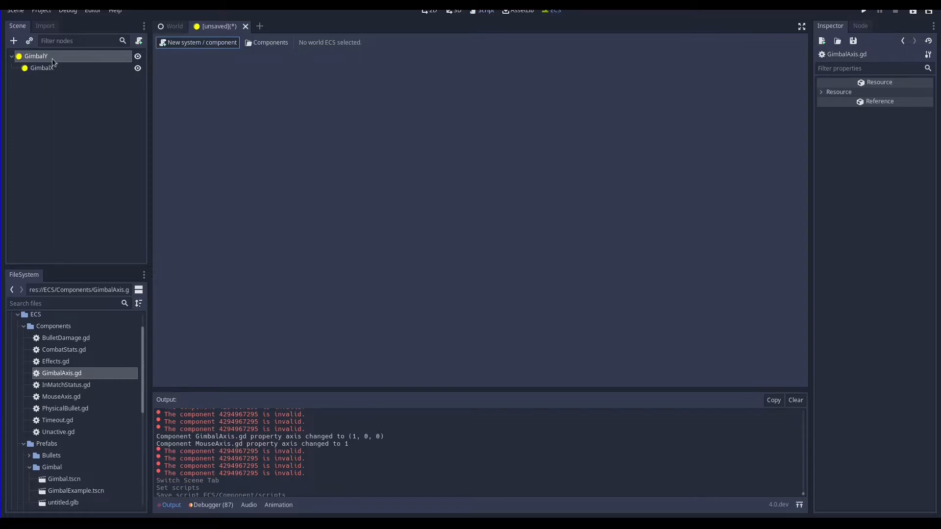
Add the GimbalAxis component to GimbalY.
left_click(36, 56)
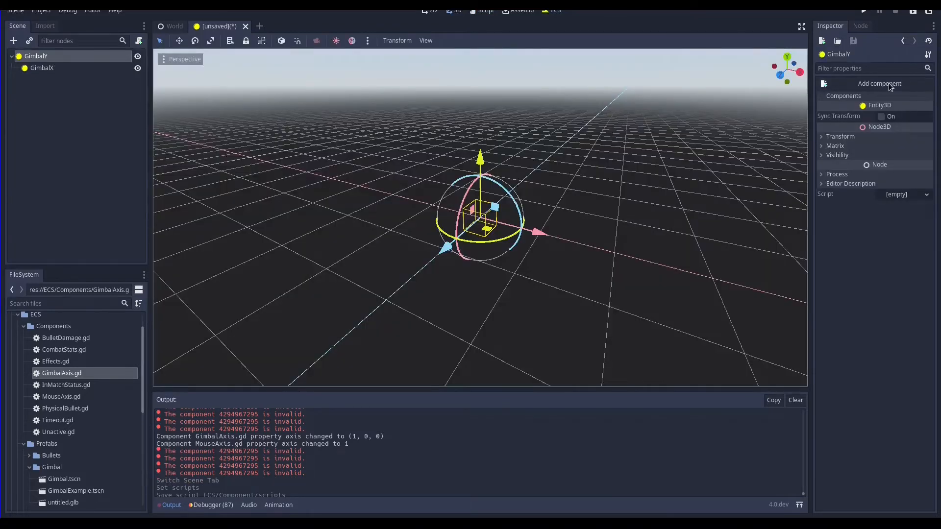
left_click(879, 84)
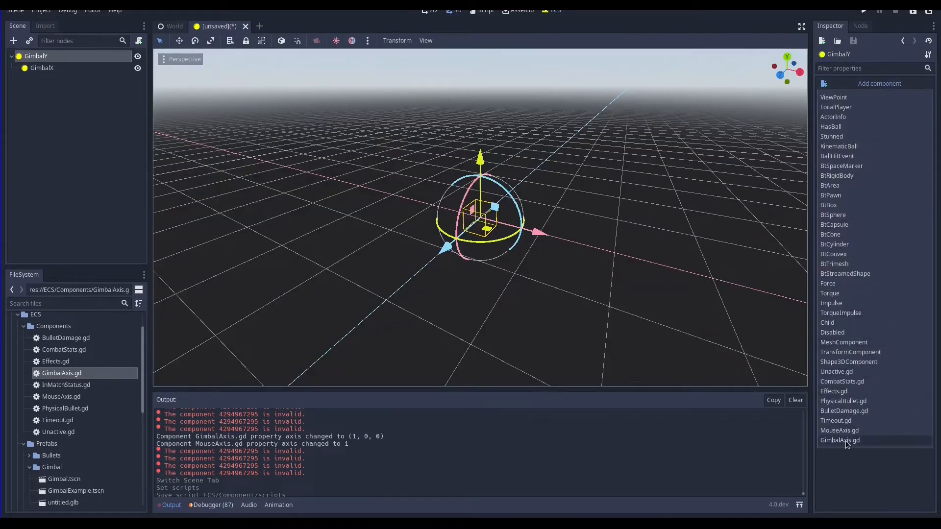
left_click(840, 440)
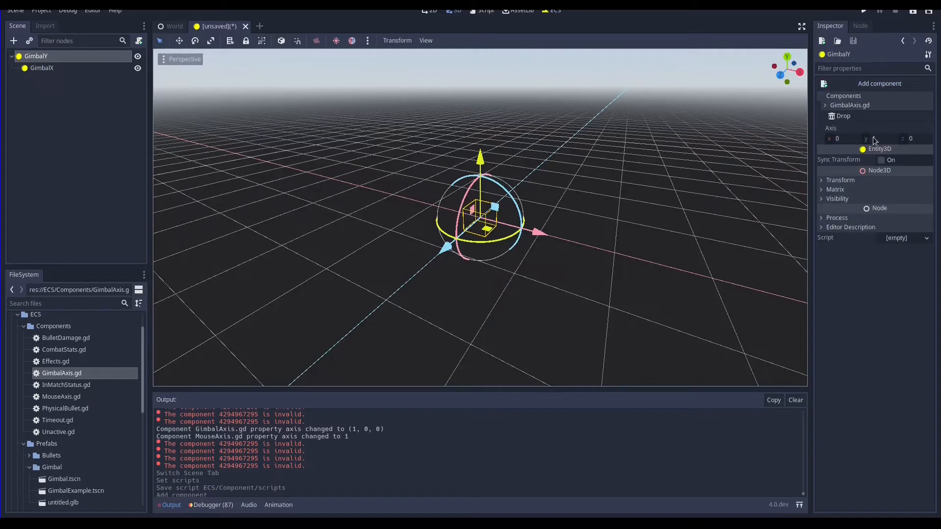
Add GimbalAxis to GimbalX and set its axis to (1, 0, 0).
left_click(42, 68)
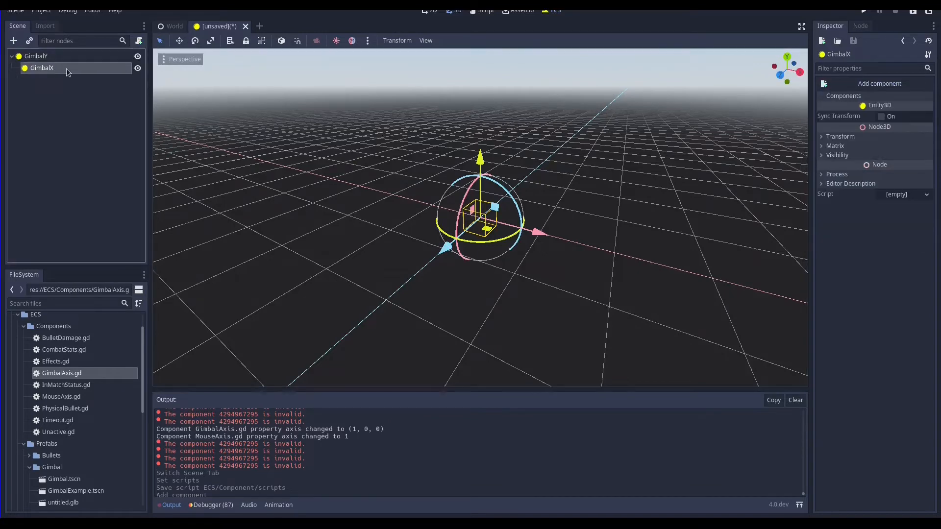
left_click(879, 84)
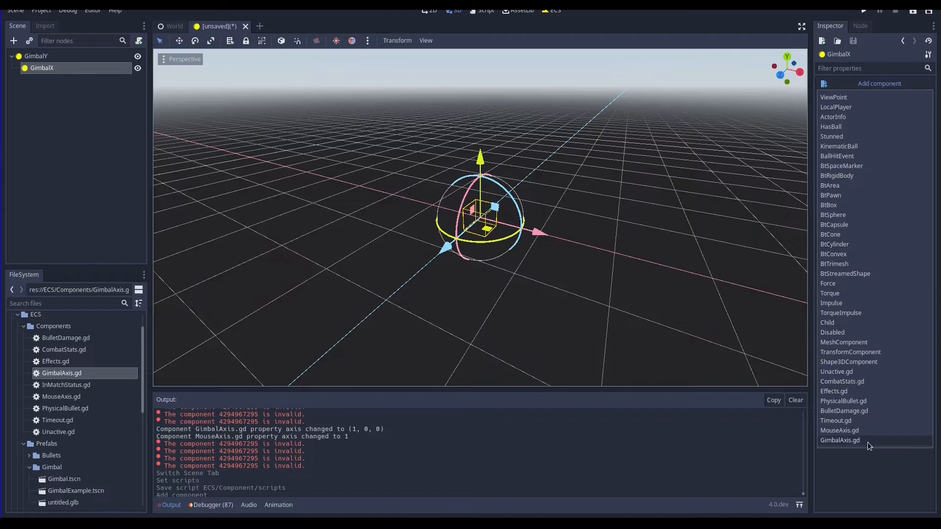
left_click(841, 441)
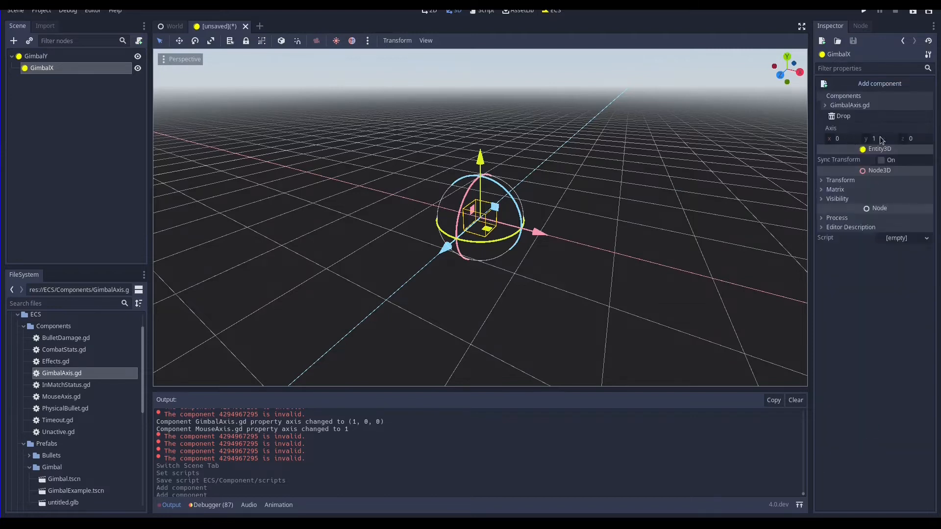
triple_click(843, 138)
type("1")
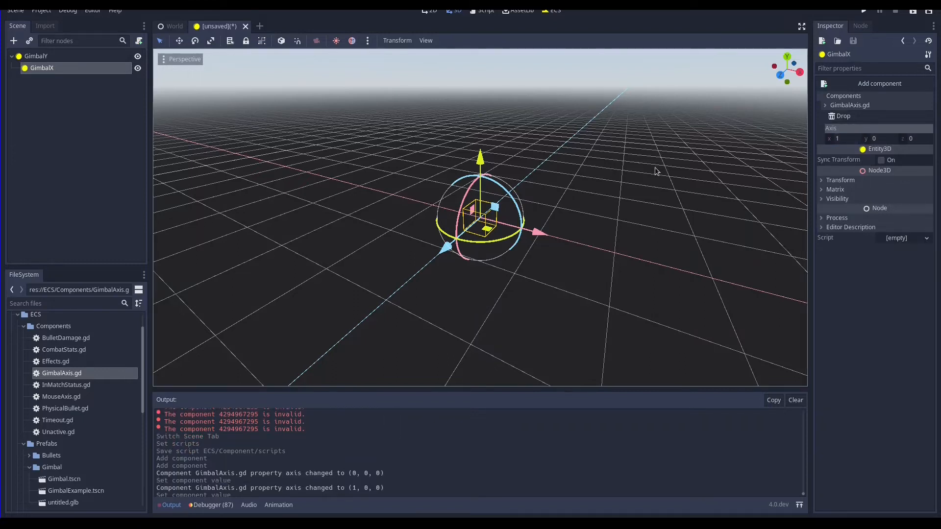
mouse_move(869, 459)
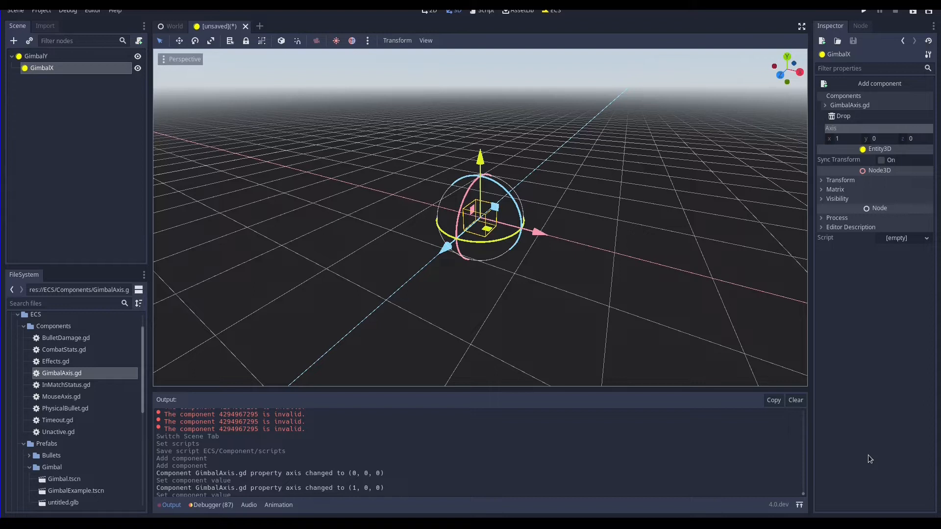
Create MouseAxis.gd in Components extending Component with var axis: int = 0.
right_click(53, 326)
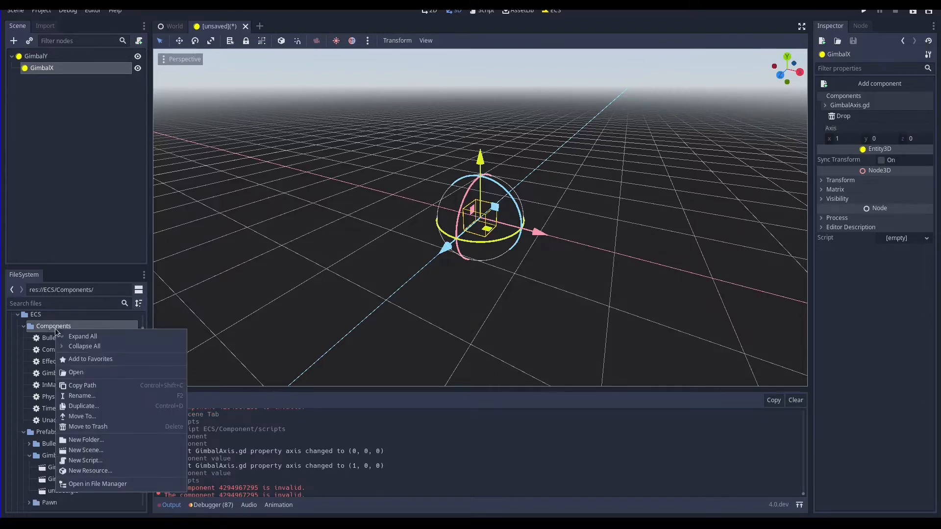
left_click(86, 461)
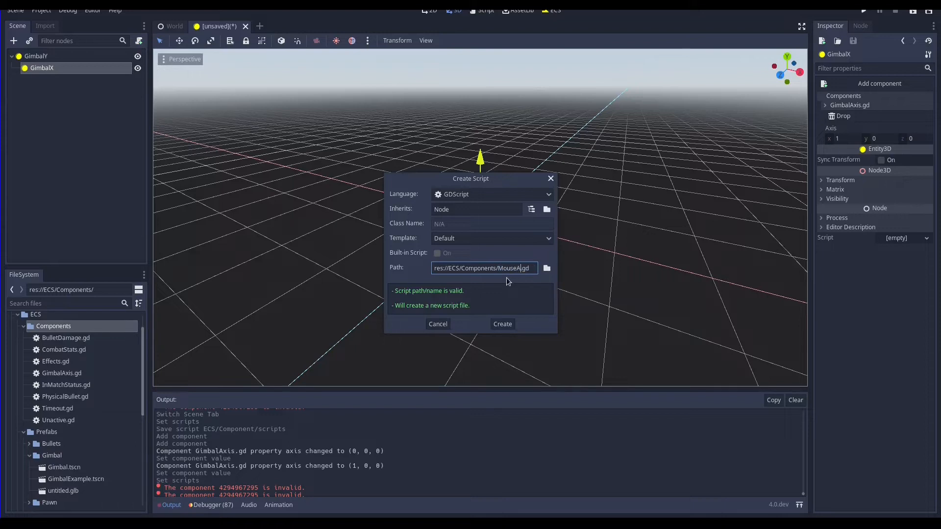
left_click(502, 324)
type("extends Compon")
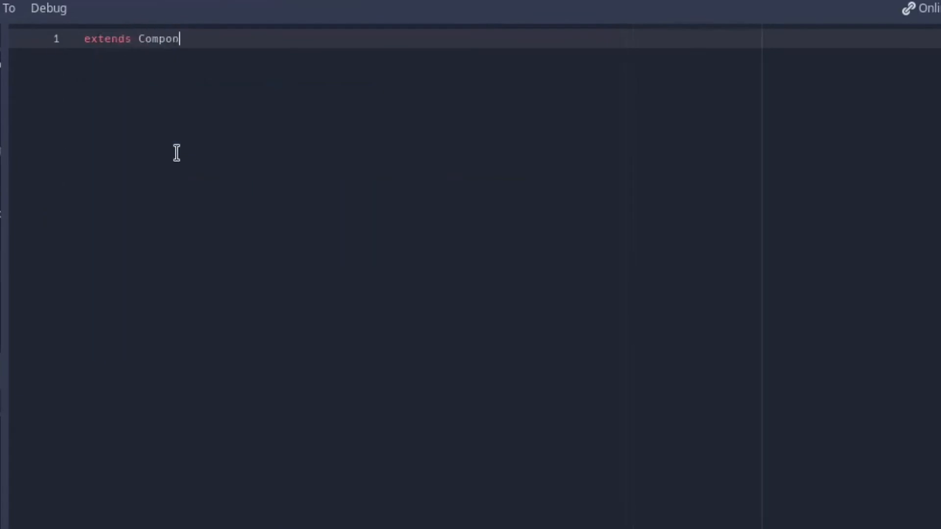
type("ent")
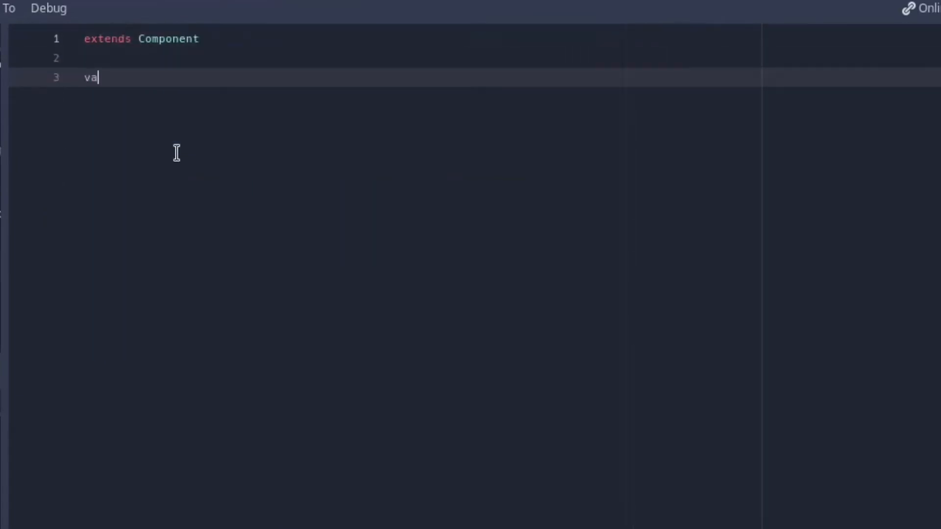
type("r axis:")
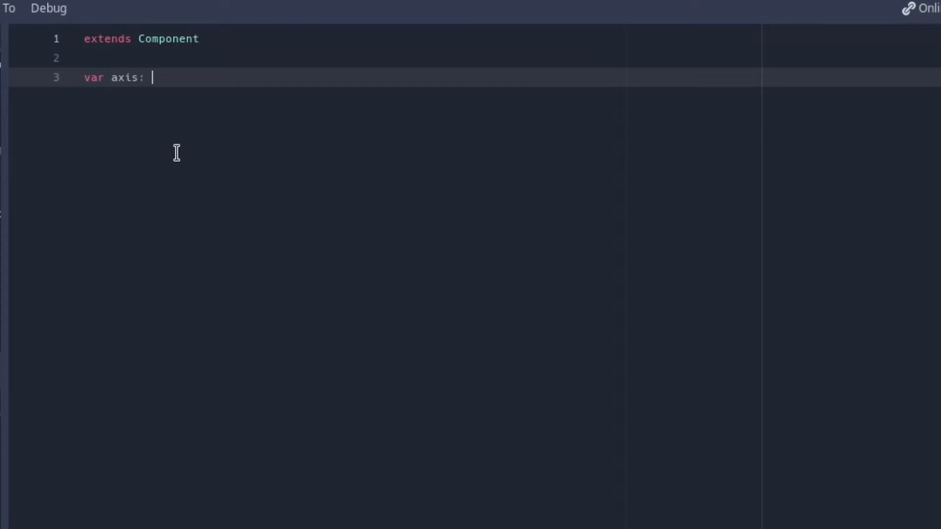
type("int = 0")
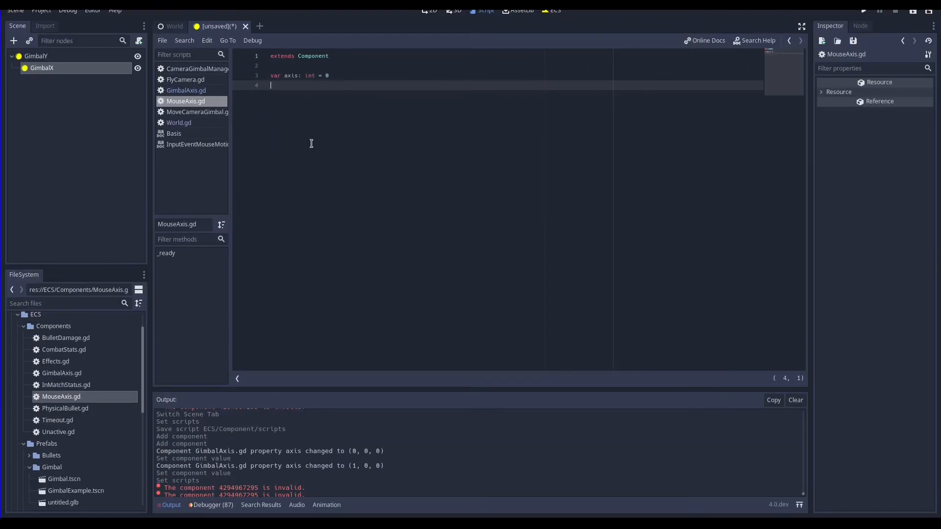
right_click(61, 398)
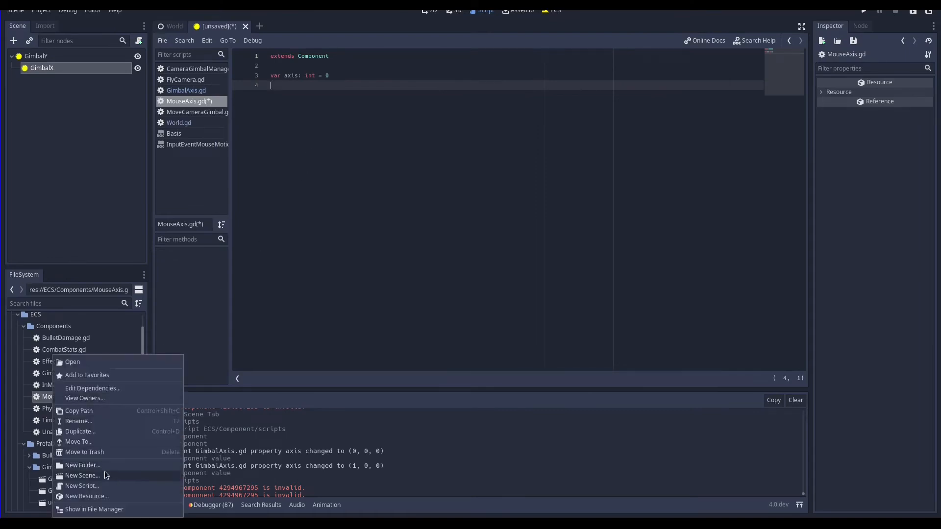
mouse_move(96, 414)
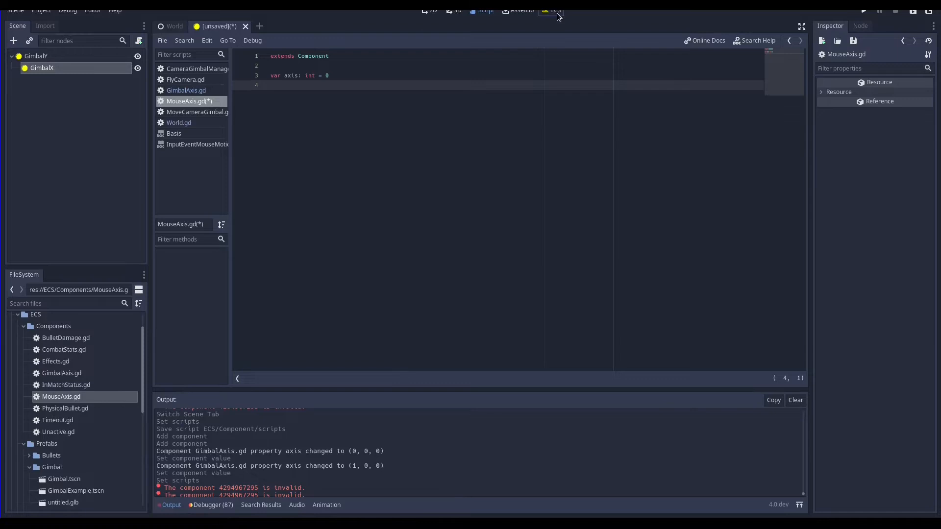
Refresh the component list via the ECS view and return to the gimbal scene.
left_click(552, 10)
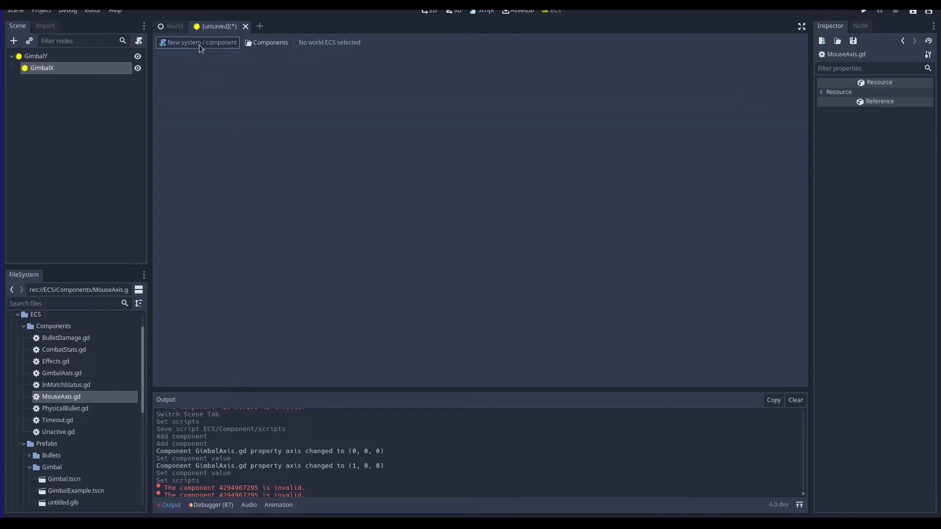
left_click(198, 43)
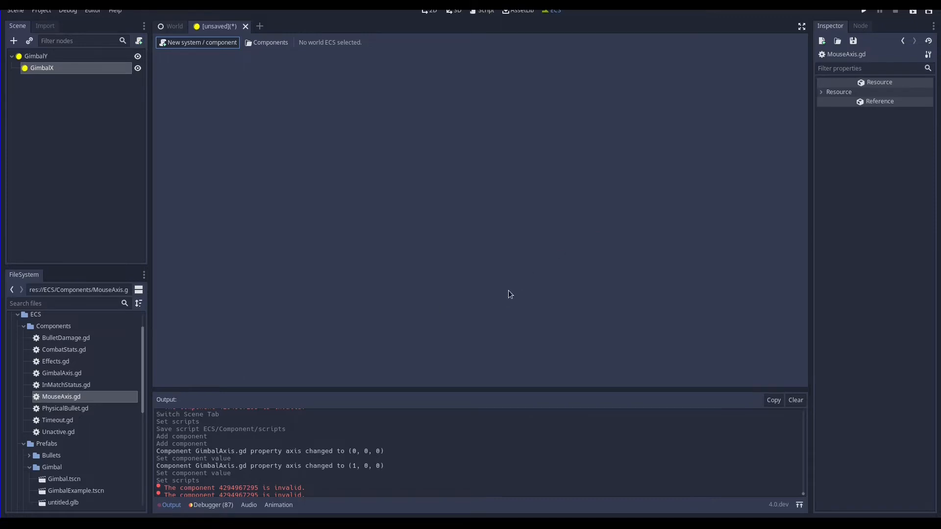
left_click(175, 25)
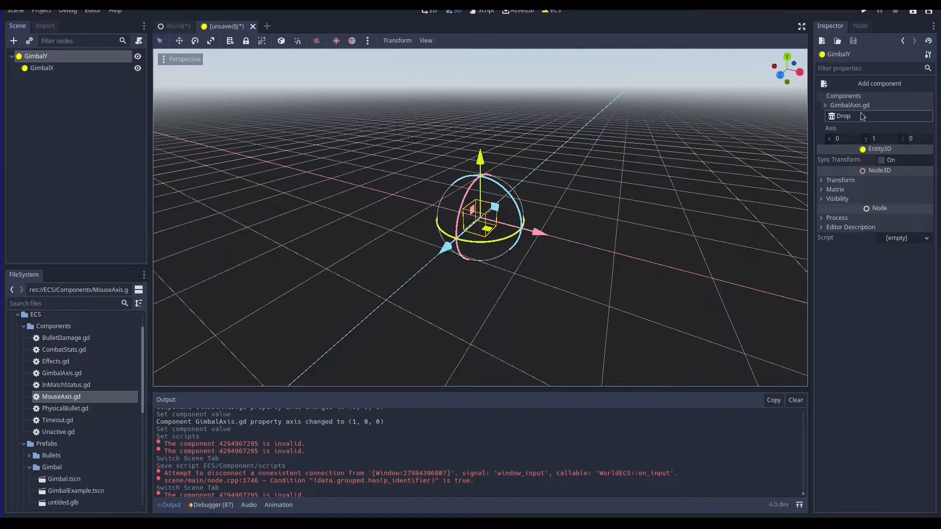
Add the MouseAxis component to GimbalY.
left_click(879, 83)
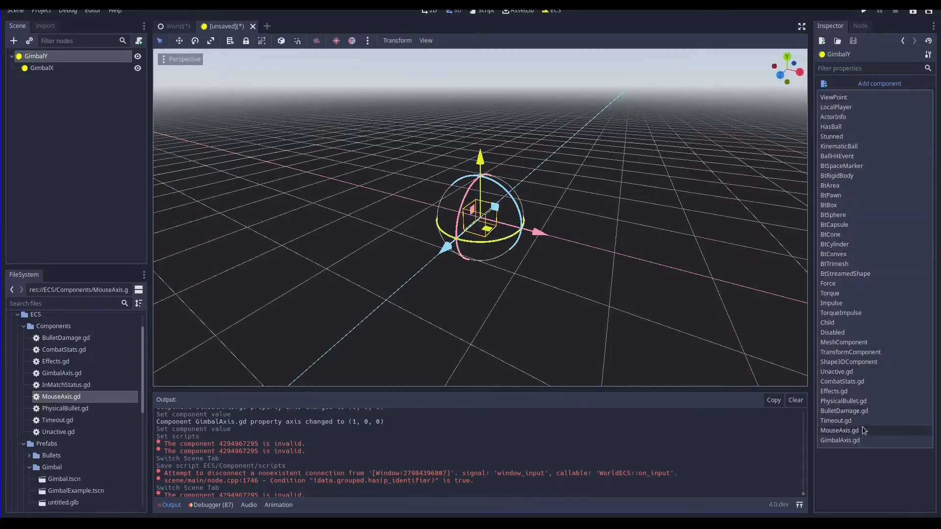
left_click(841, 430)
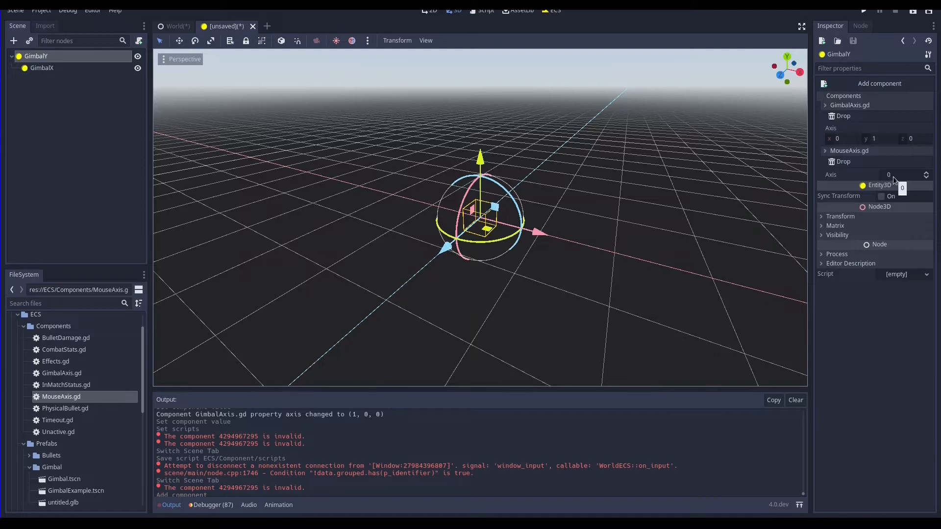
Add MouseAxis to GimbalX with its axis set to 1.
left_click(42, 68)
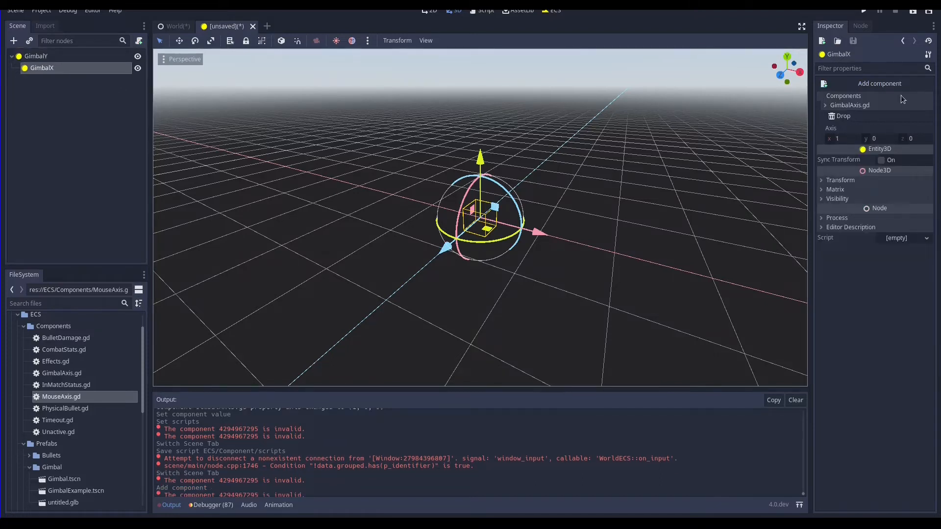
left_click(878, 84)
type("1")
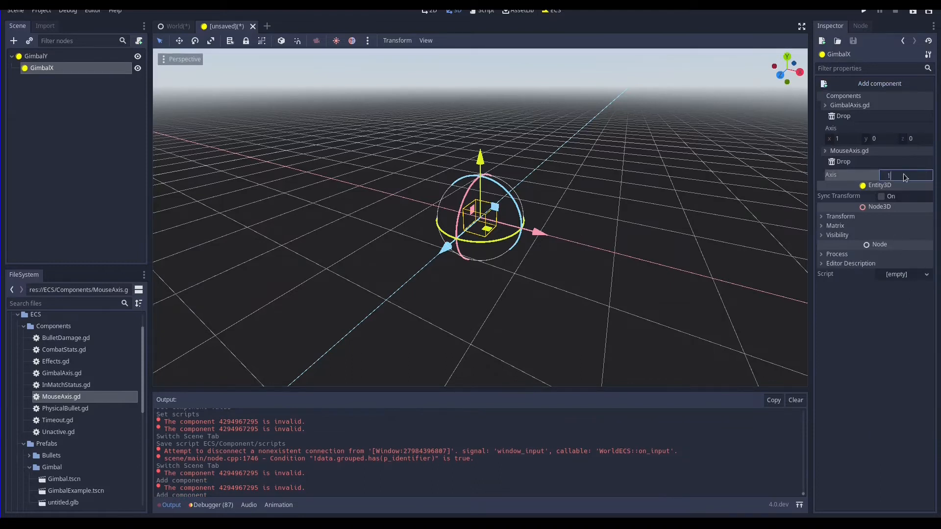
key("Return")
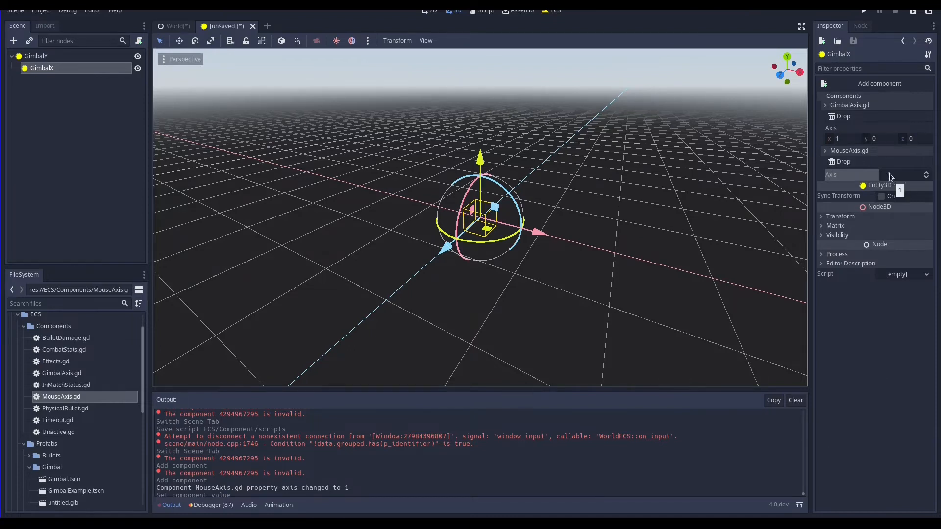
Add TransformComponent to GimbalY and GimbalX, plus a Child component on GimbalX.
left_click(880, 83)
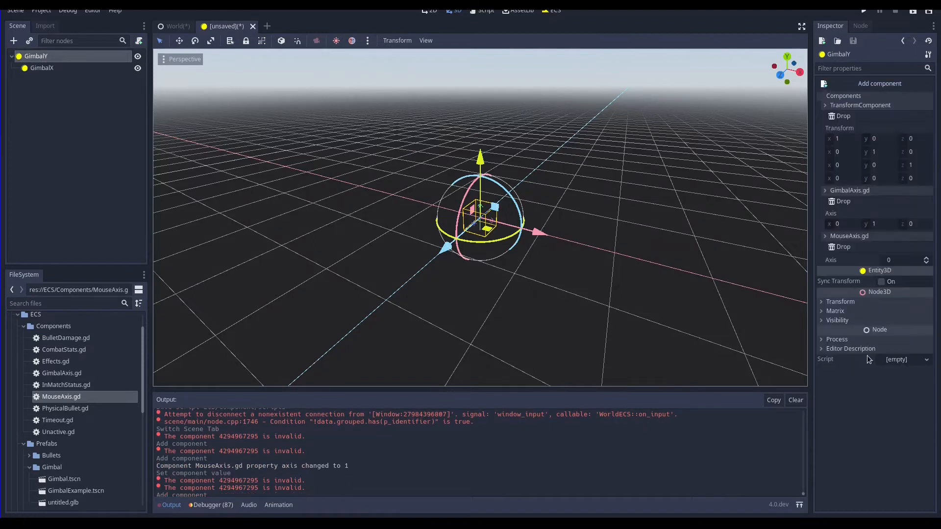
left_click(42, 67)
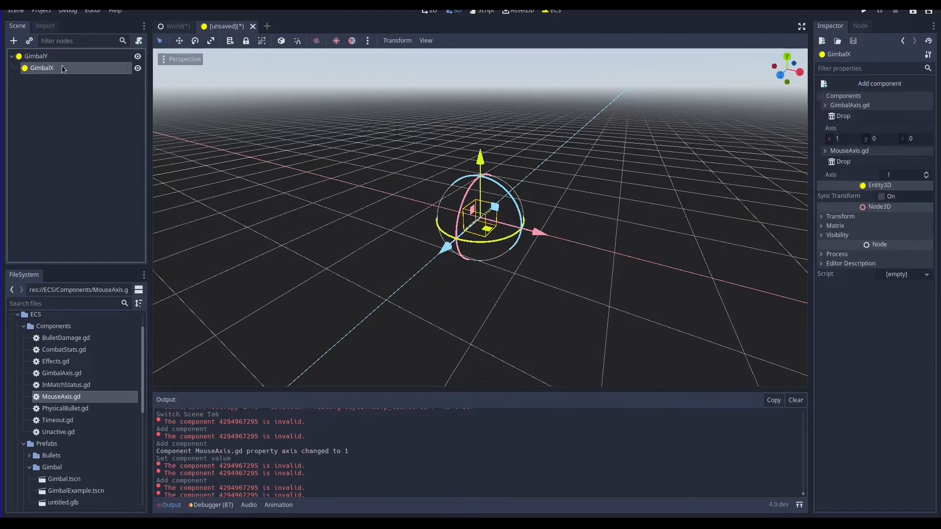
left_click(879, 84)
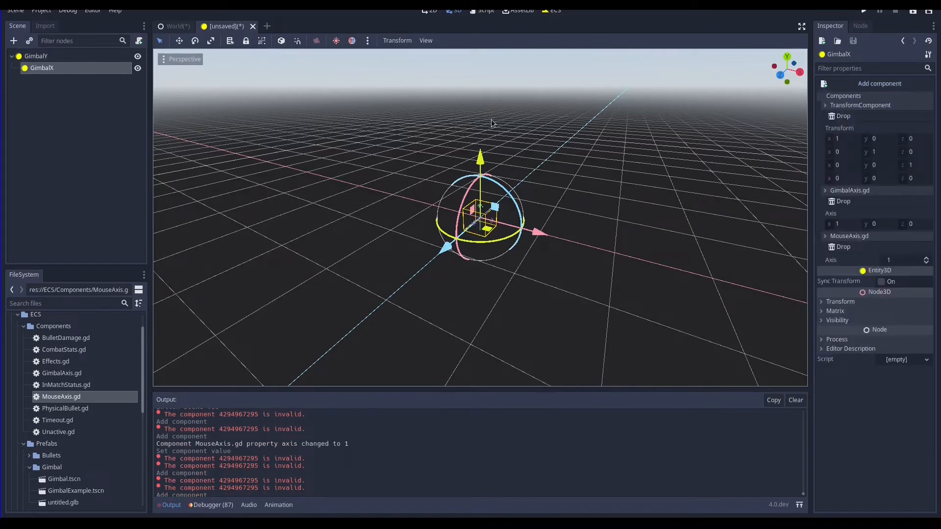
left_click(878, 84)
type("ca")
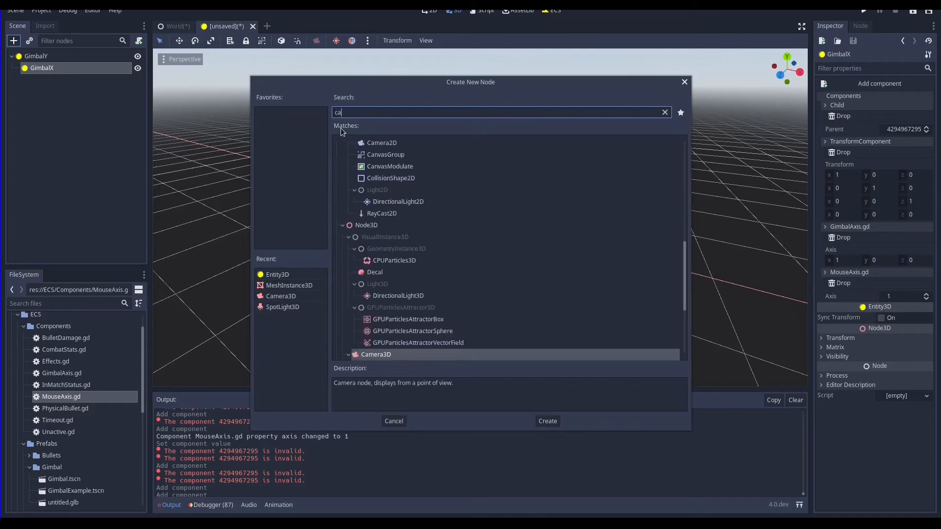
Create a Camera3D node beneath GimbalX.
left_click(547, 420)
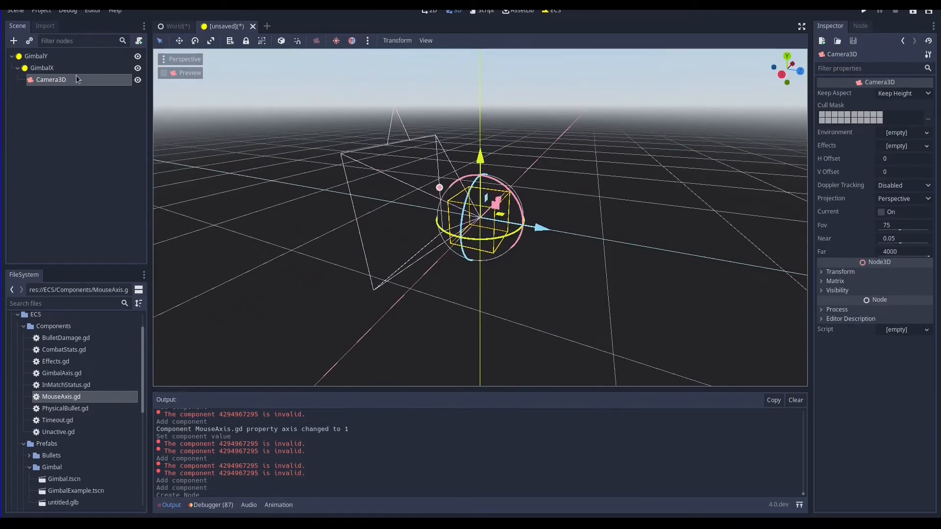
Enable Sync Transform on the GimbalX entity.
left_click(42, 68)
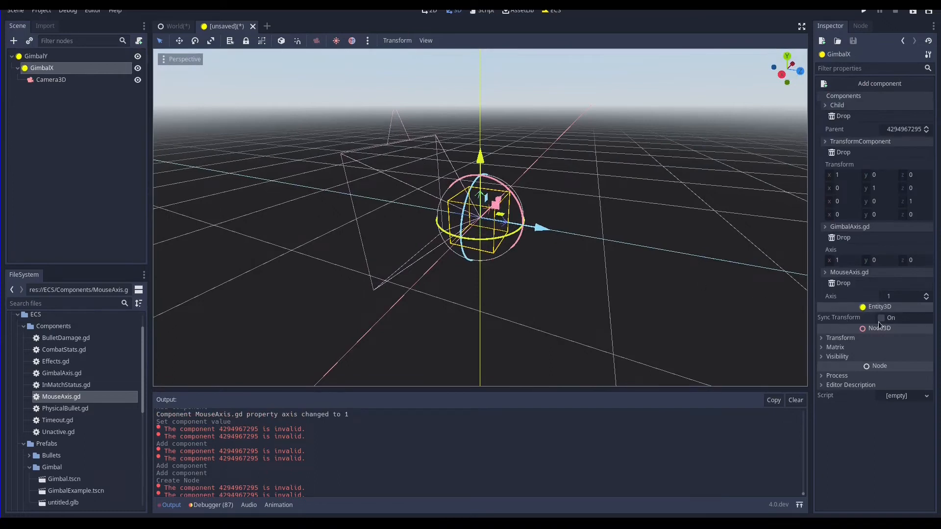
left_click(881, 317)
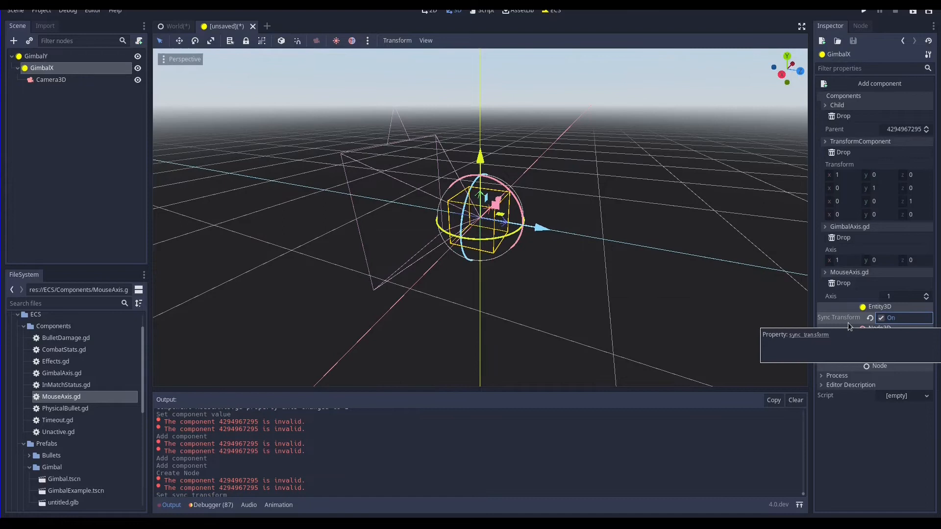
mouse_move(698, 307)
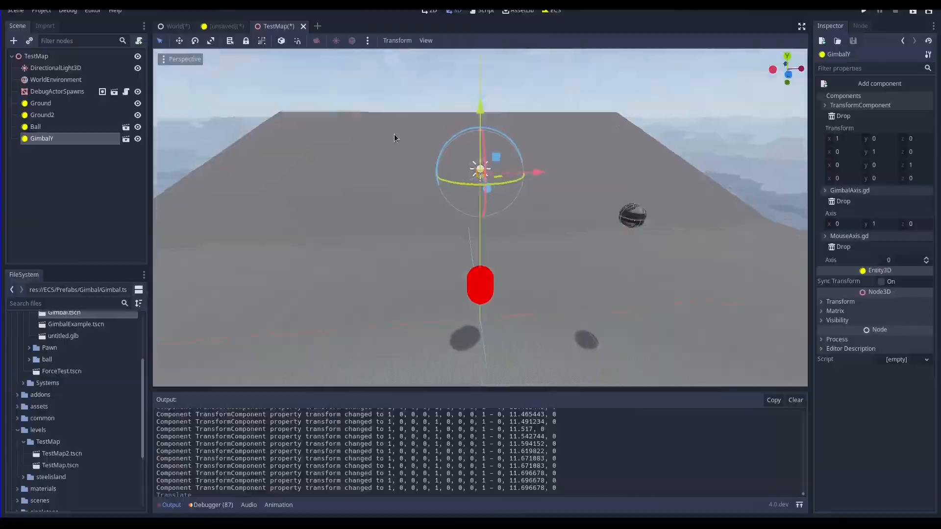
Save Gimbal.tscn, instance it in TestMap and run a quick play test.
key("F5")
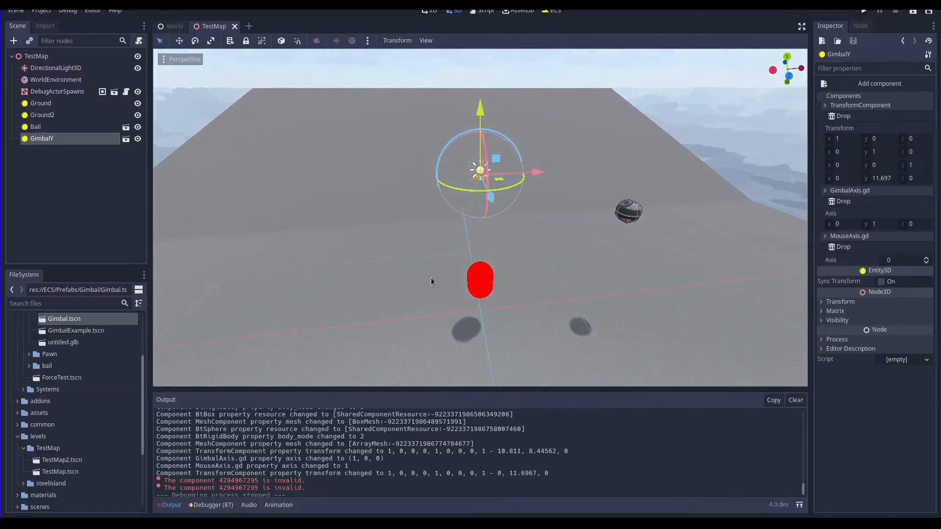
Create RotateGimbal.gd in the Systems folder and open its System stub for editing.
right_click(45, 364)
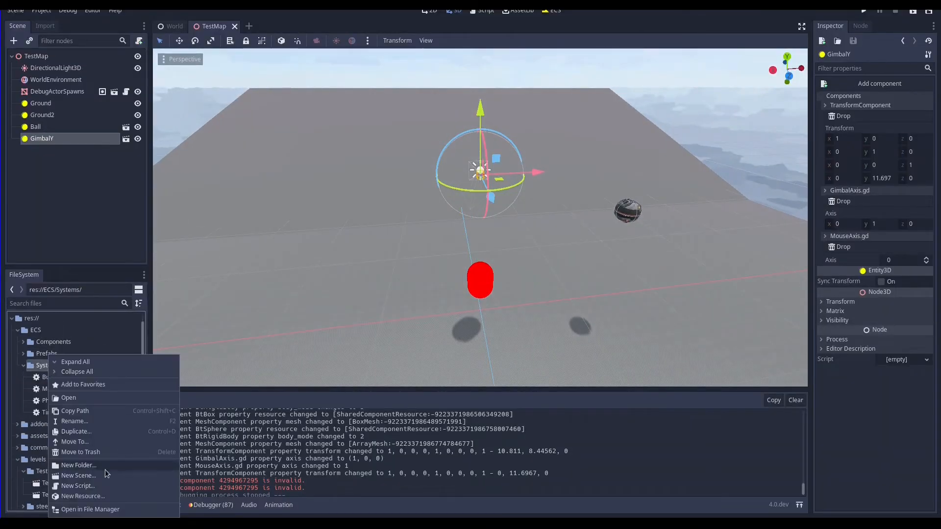
left_click(77, 485)
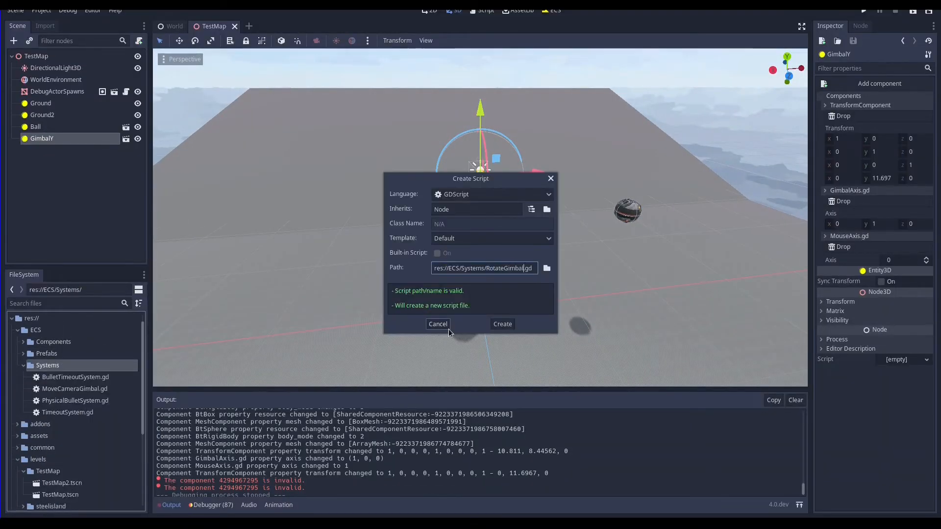
left_click(502, 324)
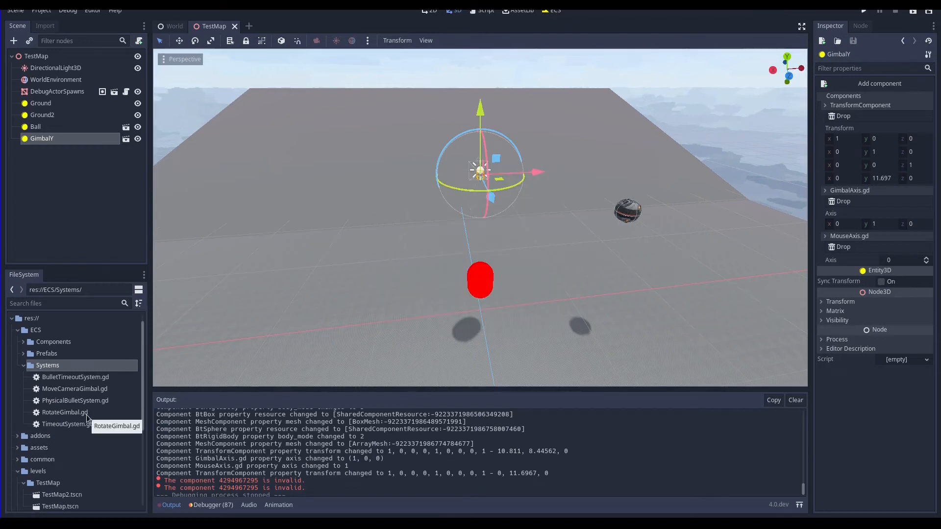
double_click(64, 413)
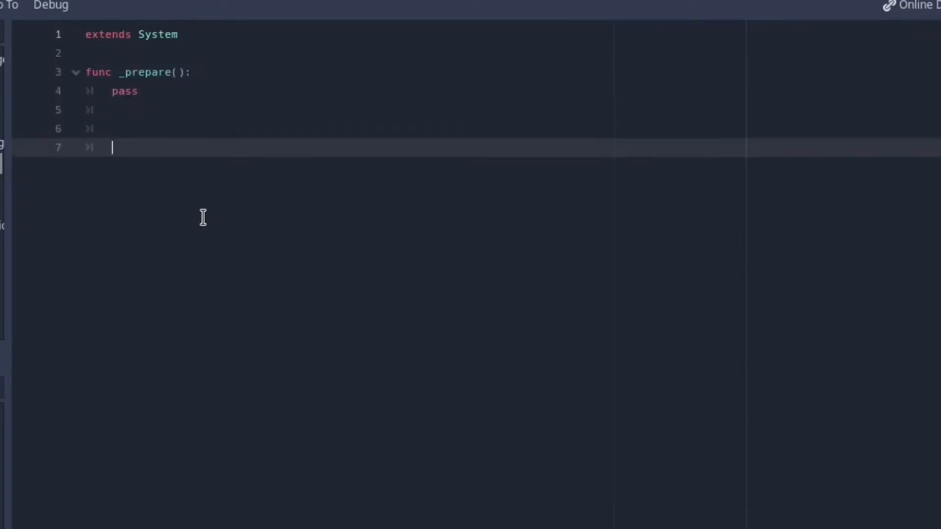
Query GimbalAxis_gd and MouseAxis_gd as System.IMMUTABLE and TransformComponent as System.MUTABLE in _prepare.
type("func _for_each(")
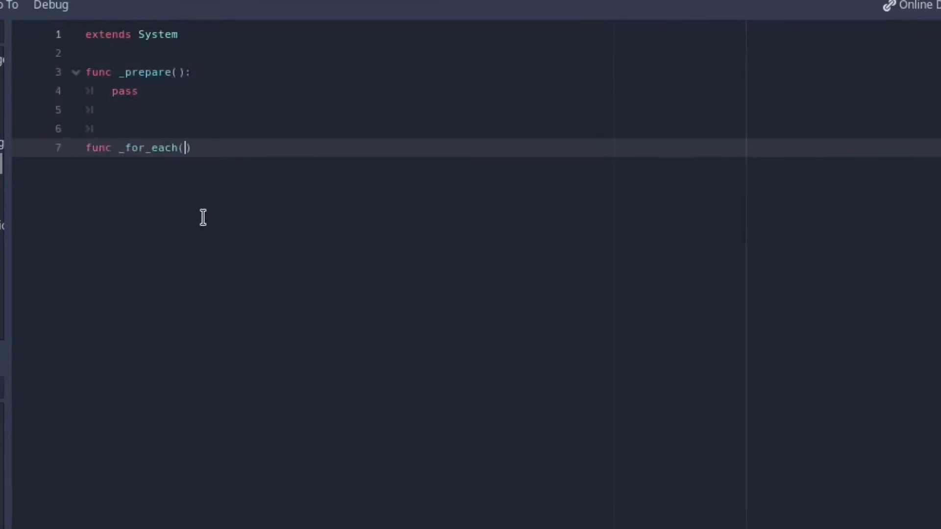
type(":")
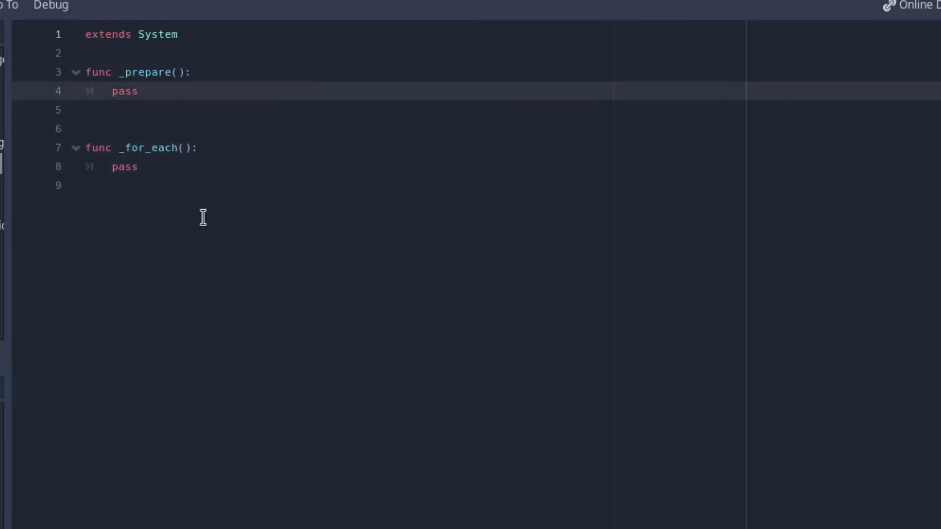
type("with_component(ECS.")
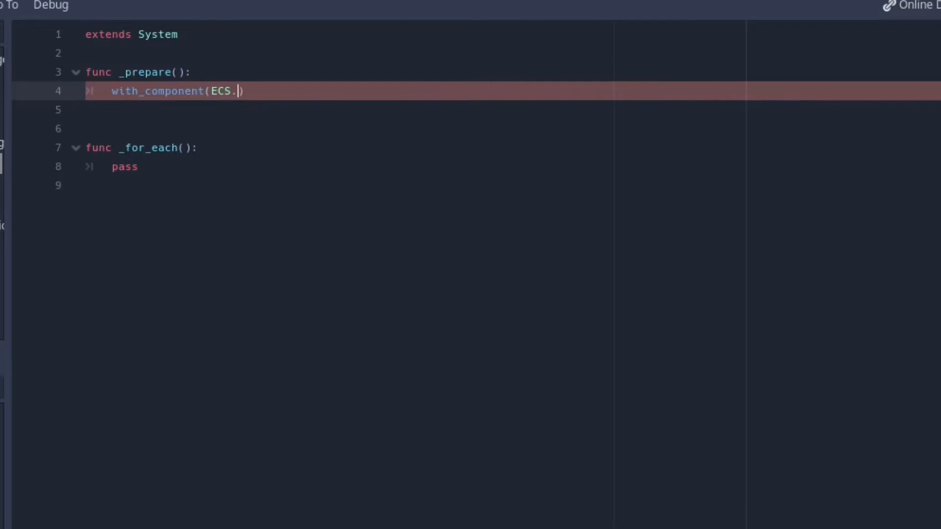
type("GimbalAxis_gd,System.IMMUTABLE")
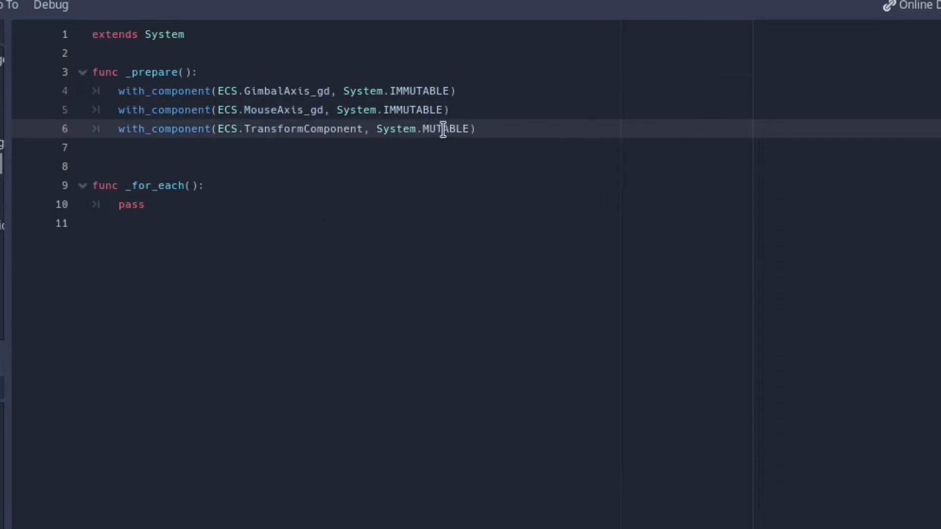
double_click(425, 128)
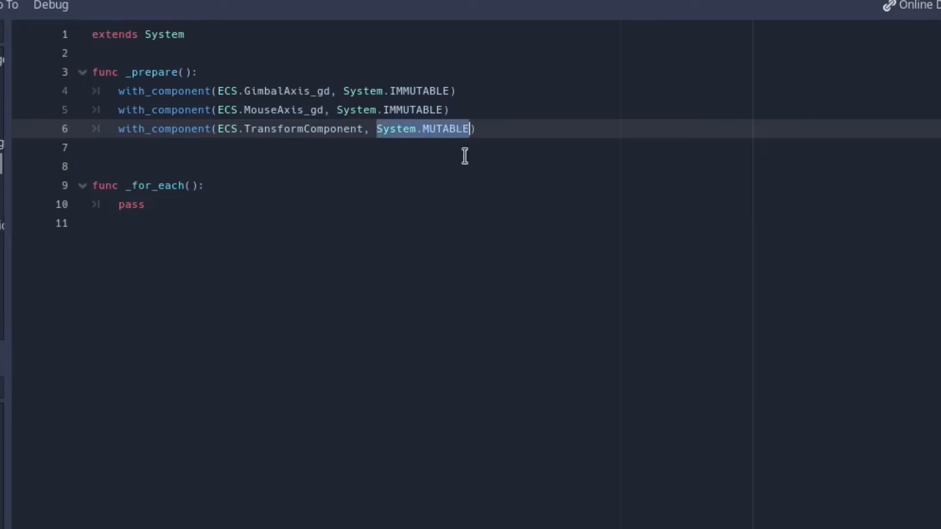
mouse_move(501, 130)
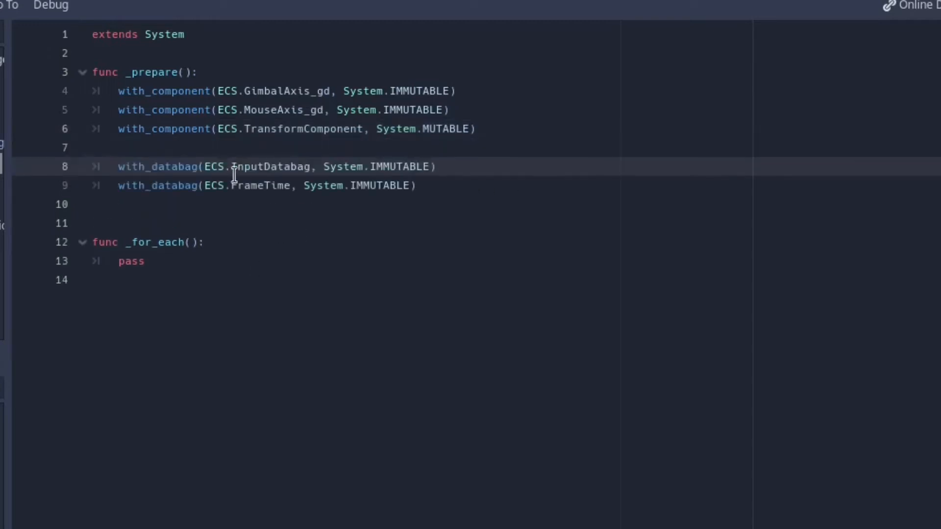
Read InputDatabag and FrameTime immutably and give _for_each gimbal, mouse_axis, transform_comp, inputs, frame_time parameters.
double_click(259, 185)
type("gimbal, mouse_axis, transform_comp, inputs, frame_time")
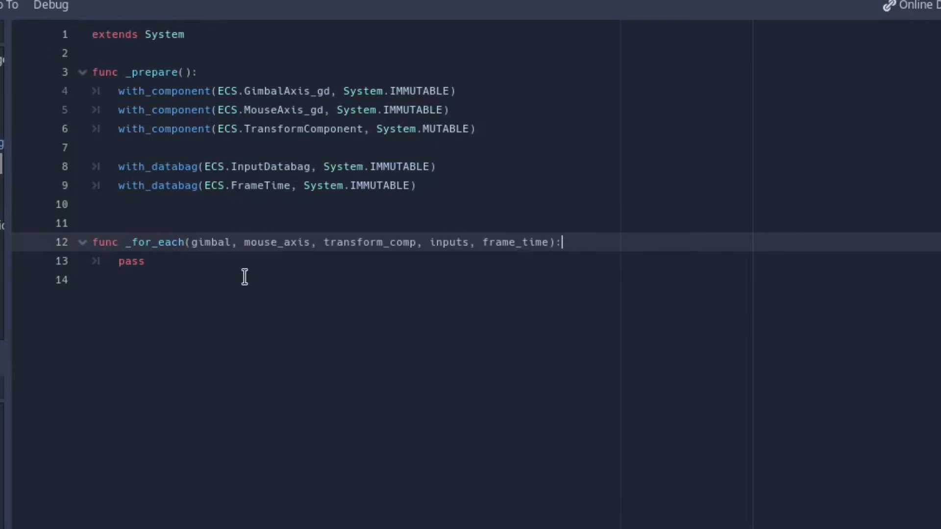
mouse_move(174, 265)
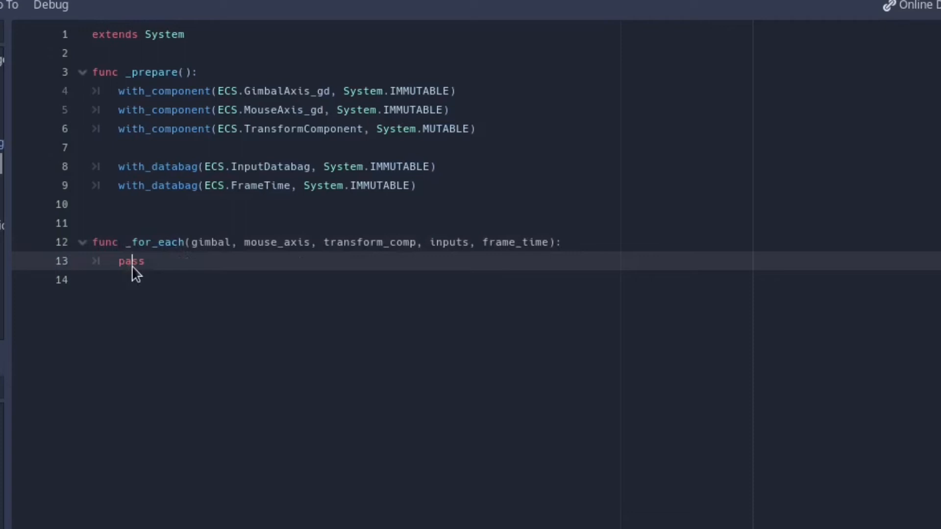
Replace pass with a loop summing mouse_motion.relative[mouse_axis.axis] into axis_movement.
double_click(131, 261)
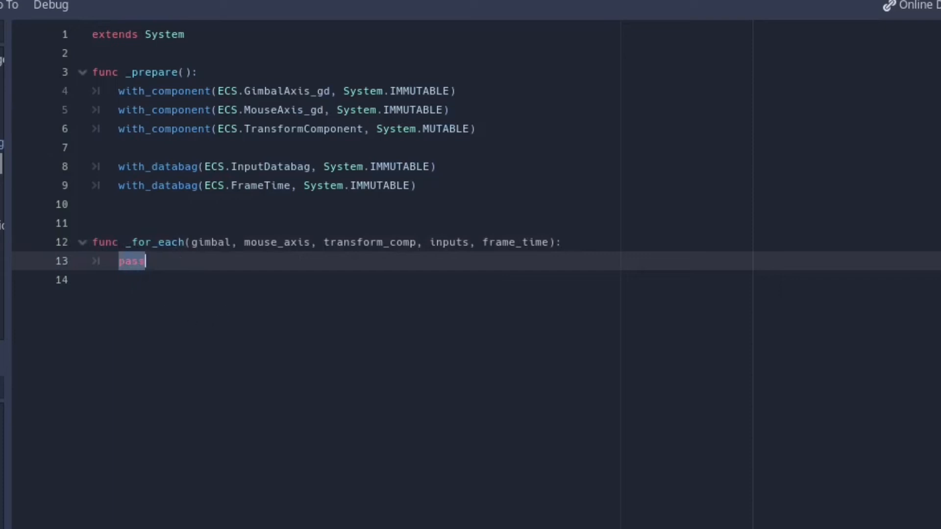
type("# Extract the mouse movement")
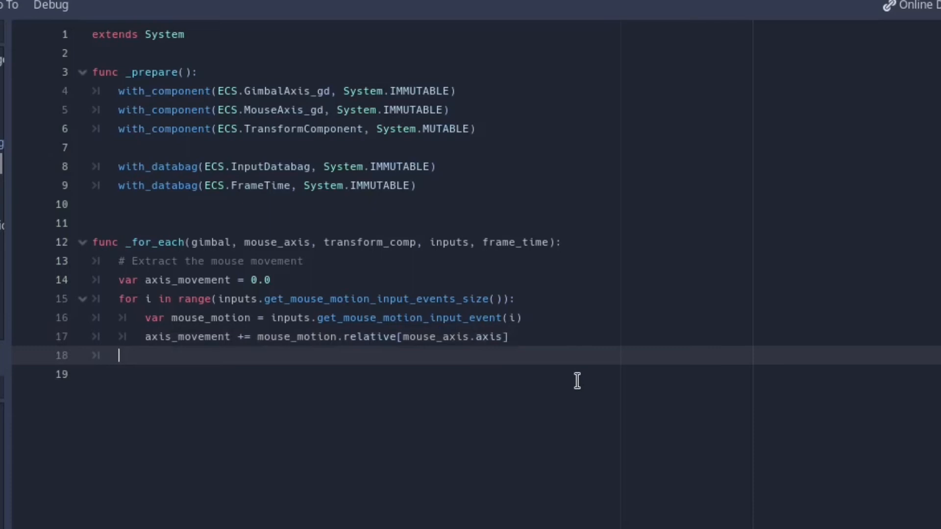
double_click(419, 317)
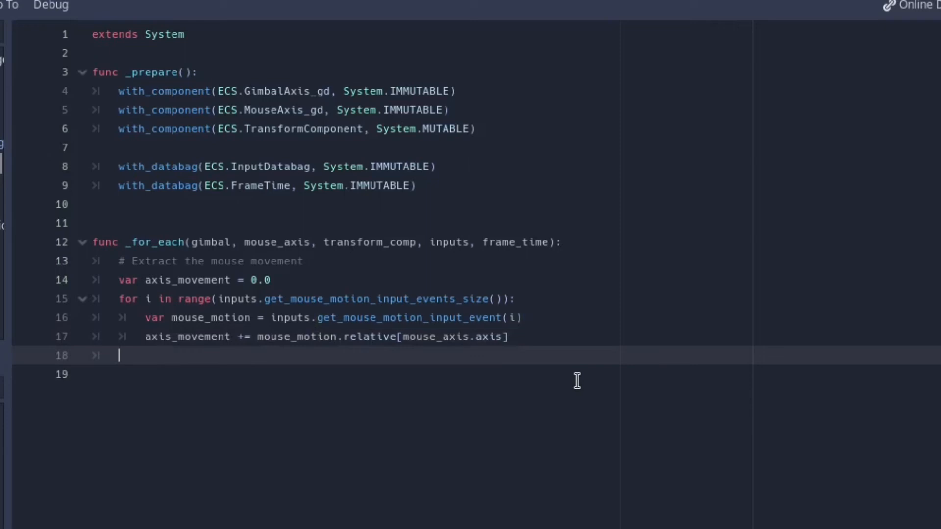
key("Return")
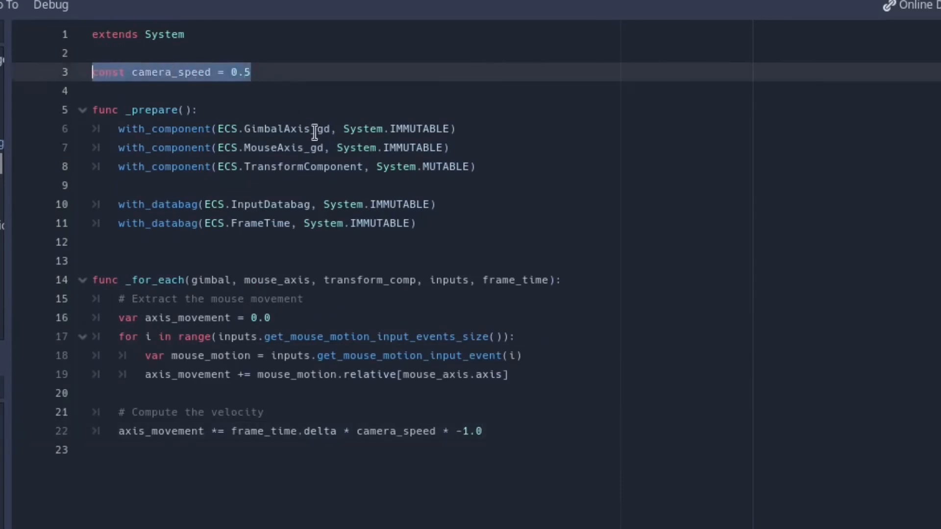
mouse_move(195, 441)
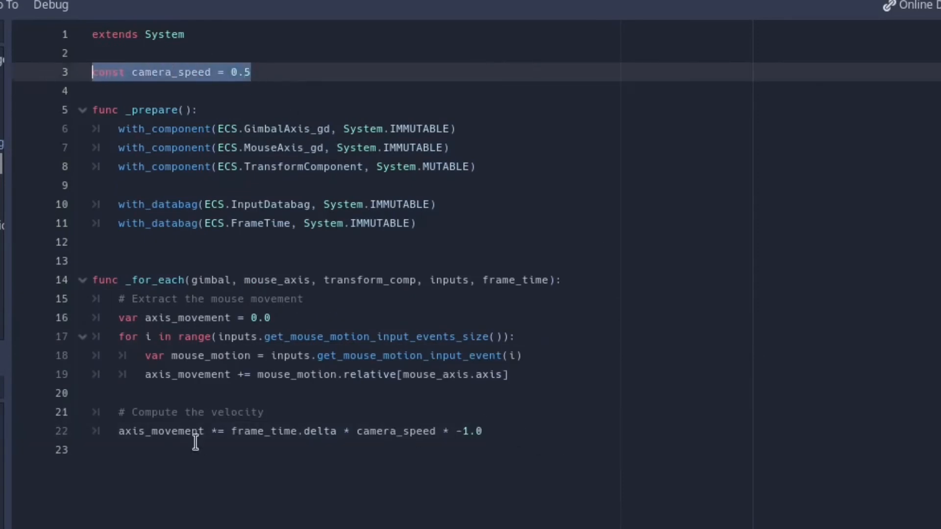
Scale axis_movement by frame_time.delta * camera_speed * -1.0 and rotate basis around gimbal.axis.
double_click(160, 431)
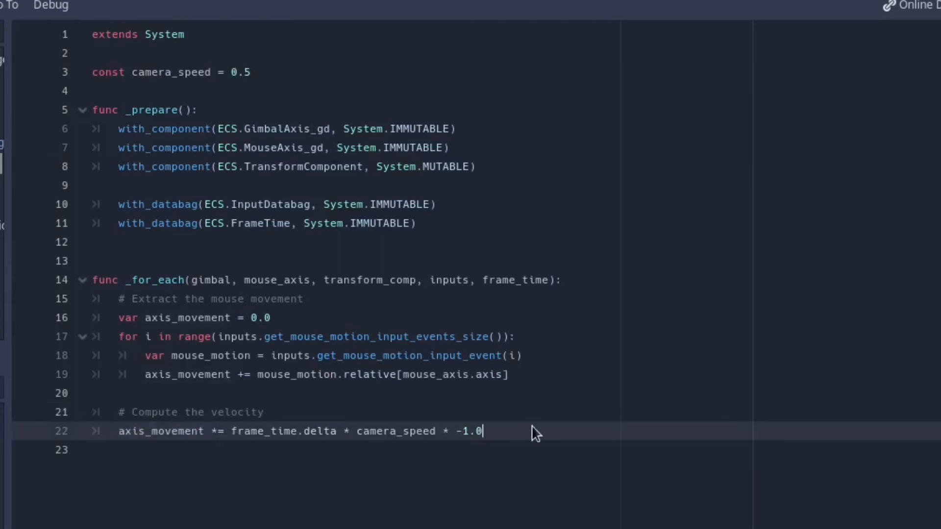
double_click(391, 431)
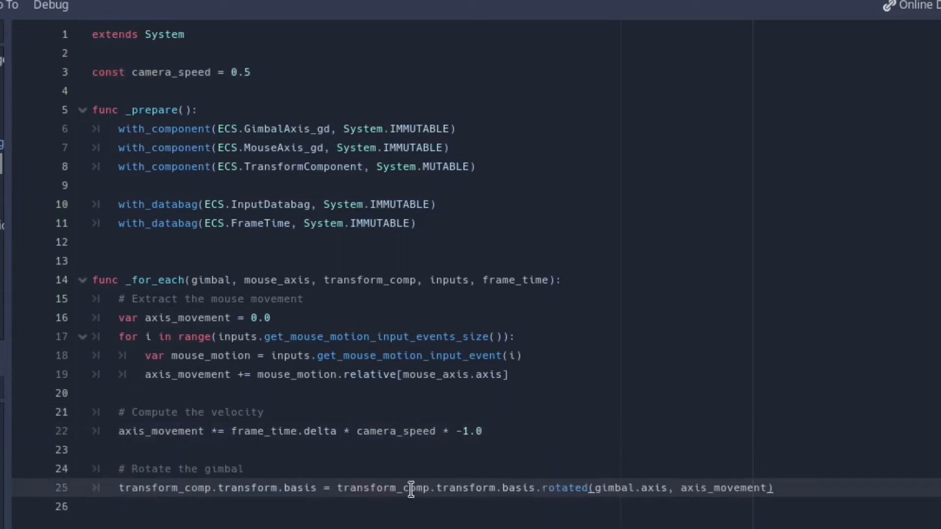
double_click(562, 488)
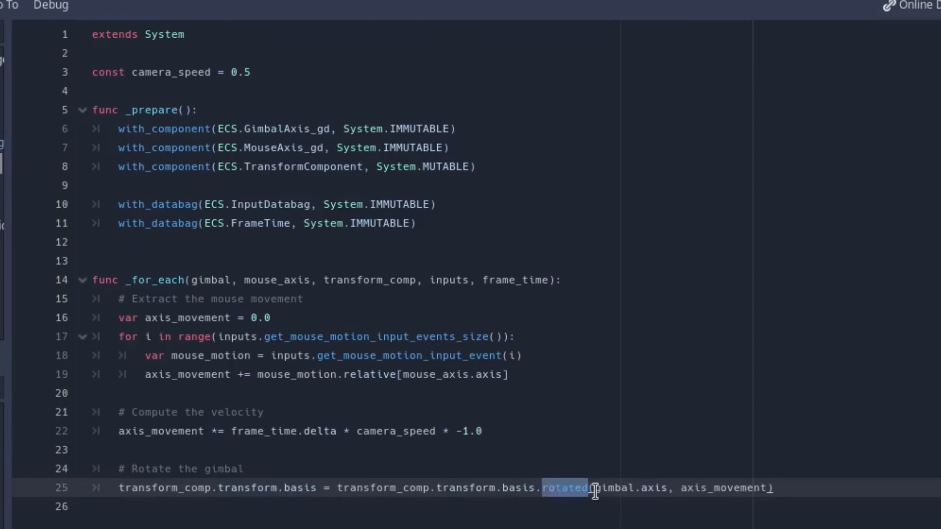
double_click(627, 488)
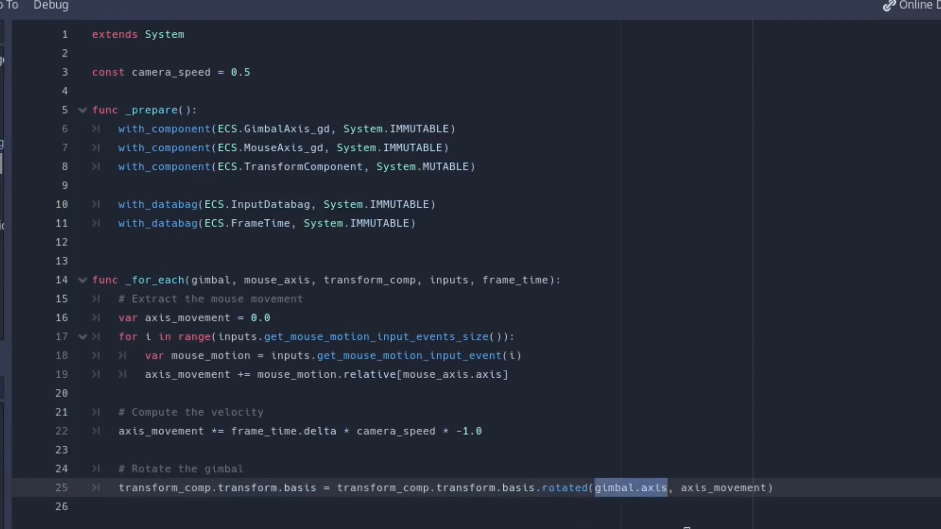
double_click(693, 444)
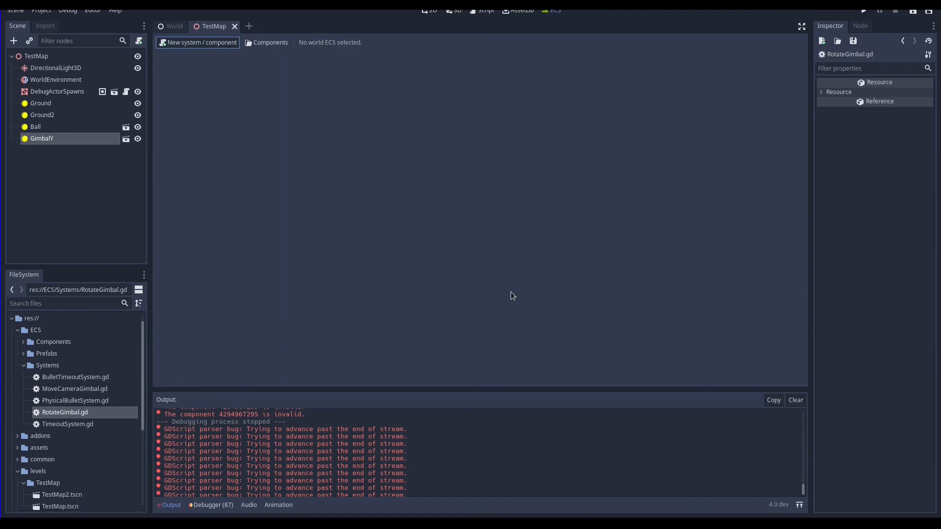
Add RotateGimbal.gd as the seventh system in the WorldECS Main pipeline via the 'rota' search.
left_click(174, 25)
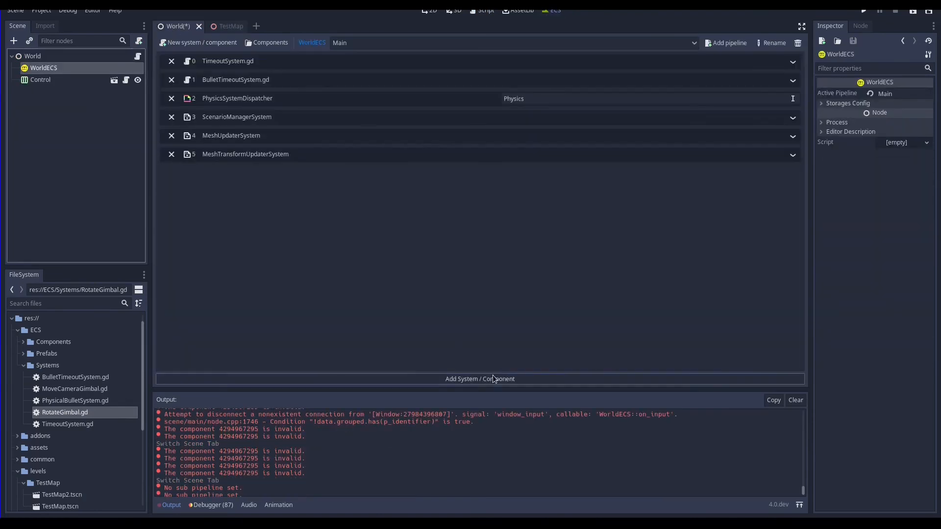
left_click(480, 379)
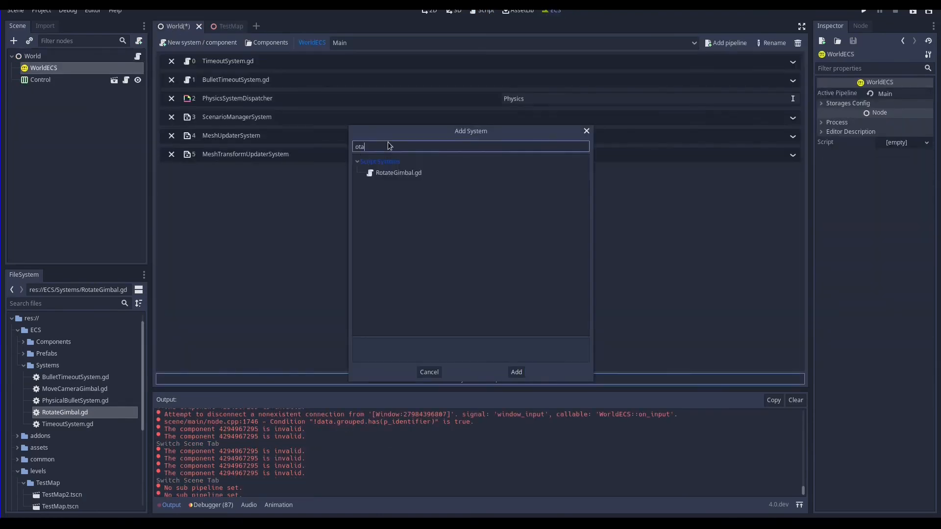
left_click(516, 373)
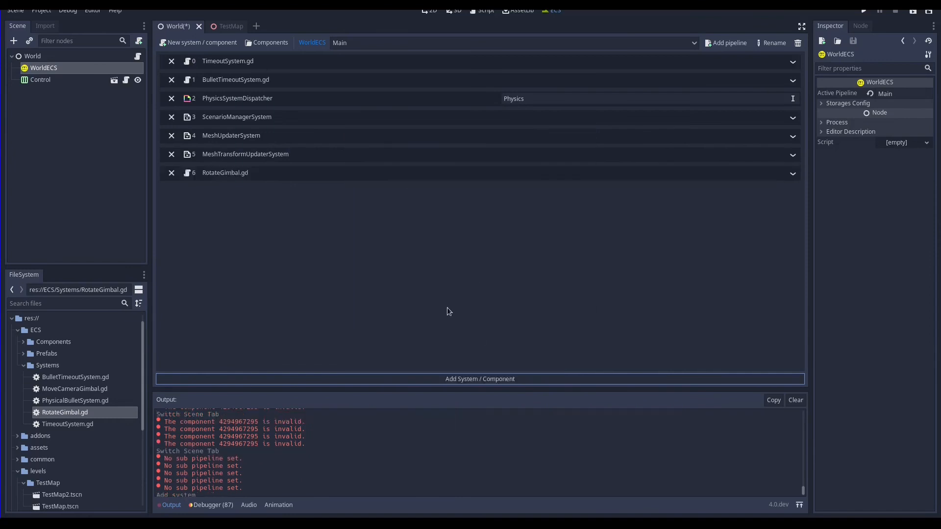
mouse_move(210, 178)
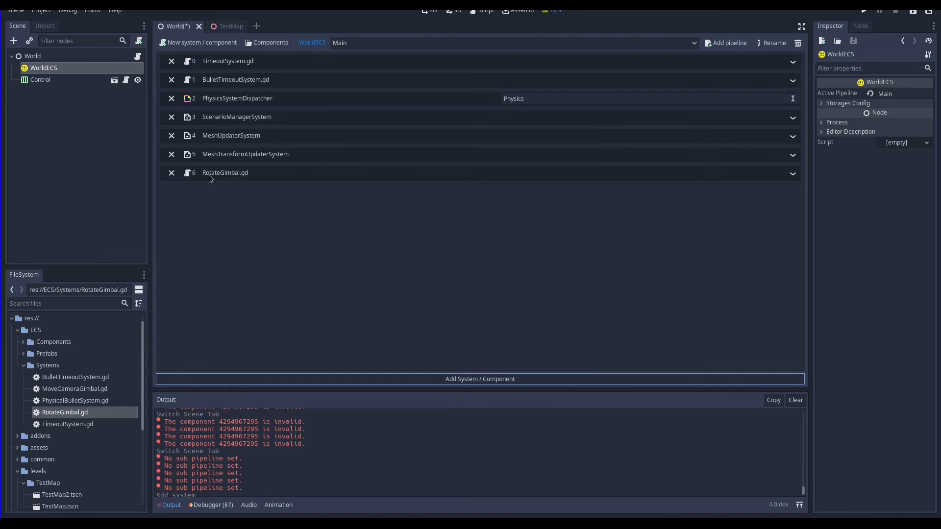
left_click(189, 172)
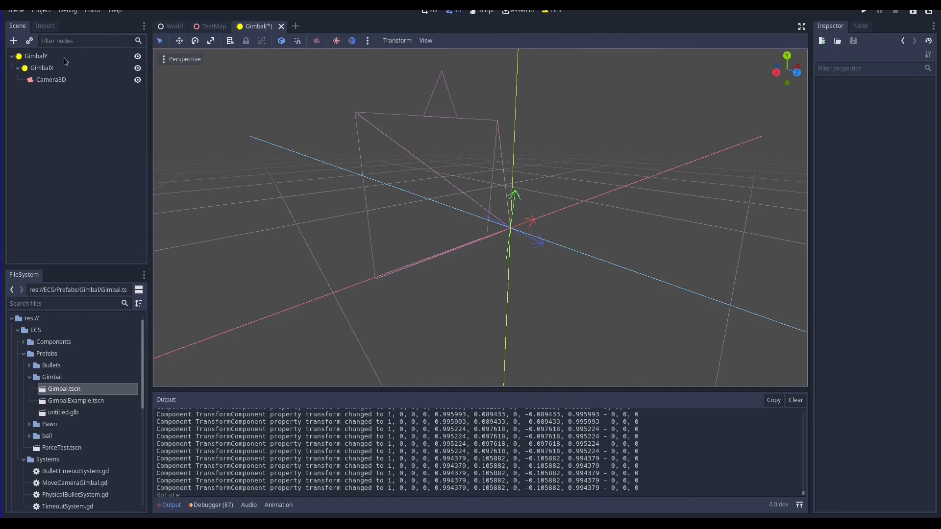
Inspect GimbalX's and GimbalY's GimbalAxis and MouseAxis values in the Gimbal scene.
left_click(43, 68)
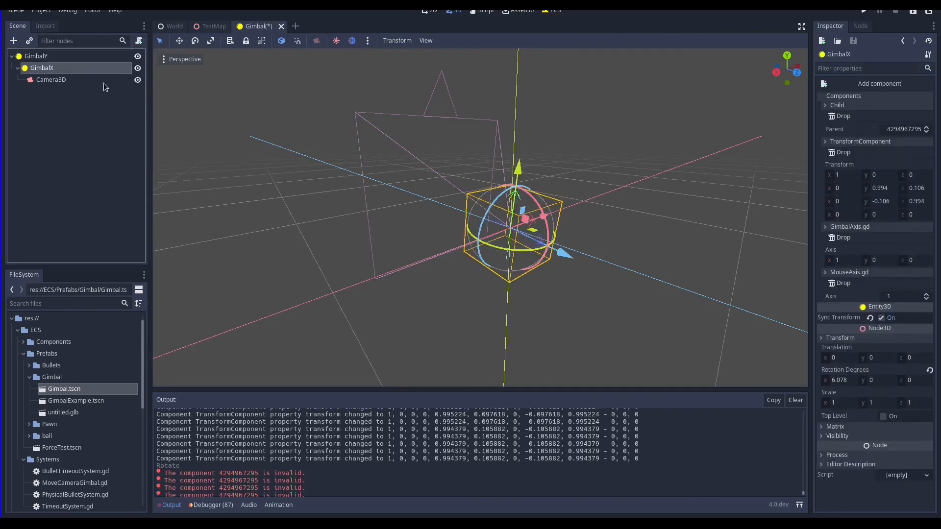
left_click(321, 164)
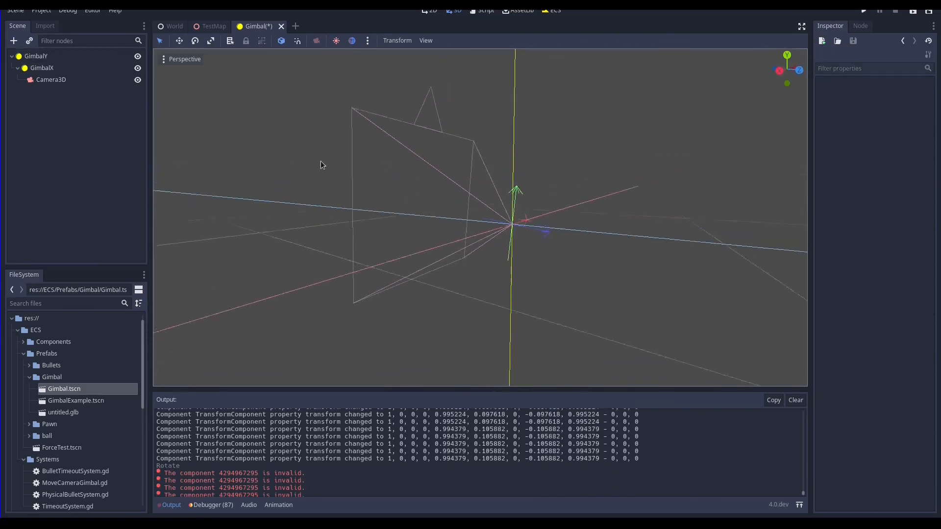
left_click_drag(322, 165, 233, 146)
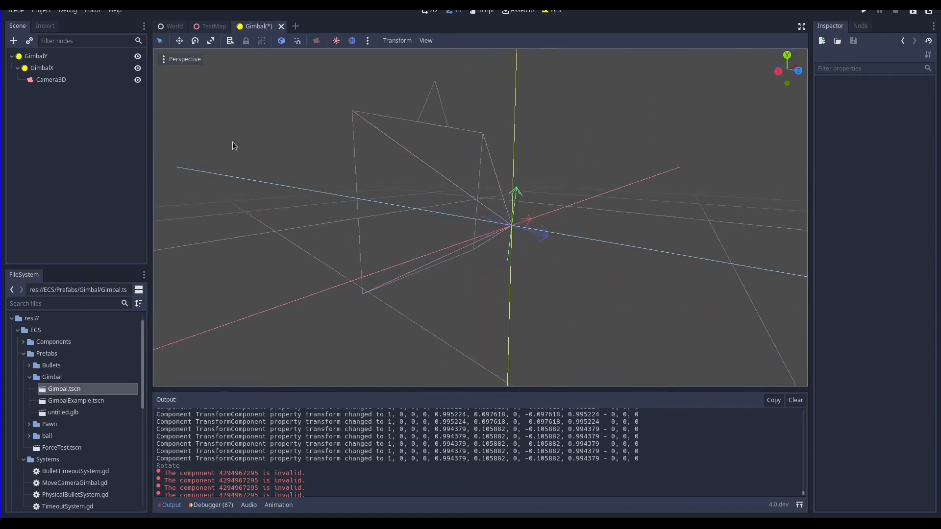
left_click(36, 55)
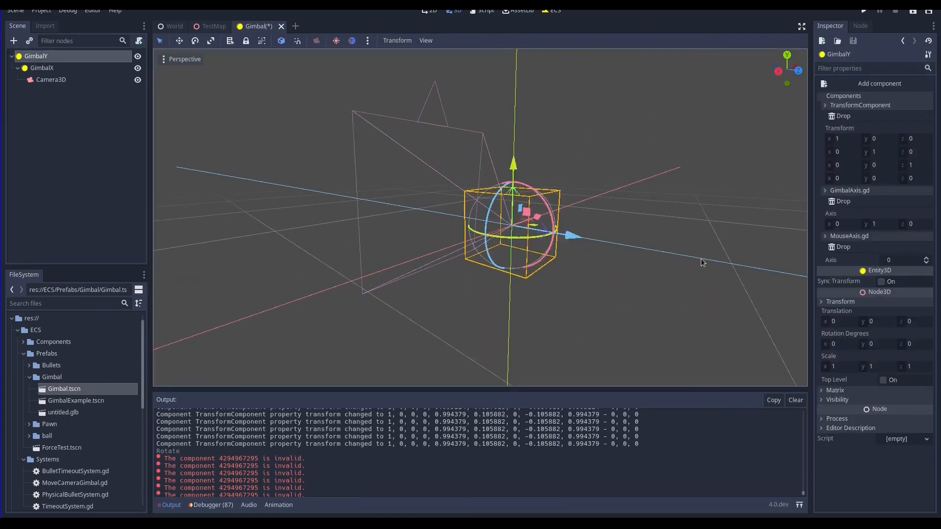
mouse_move(742, 271)
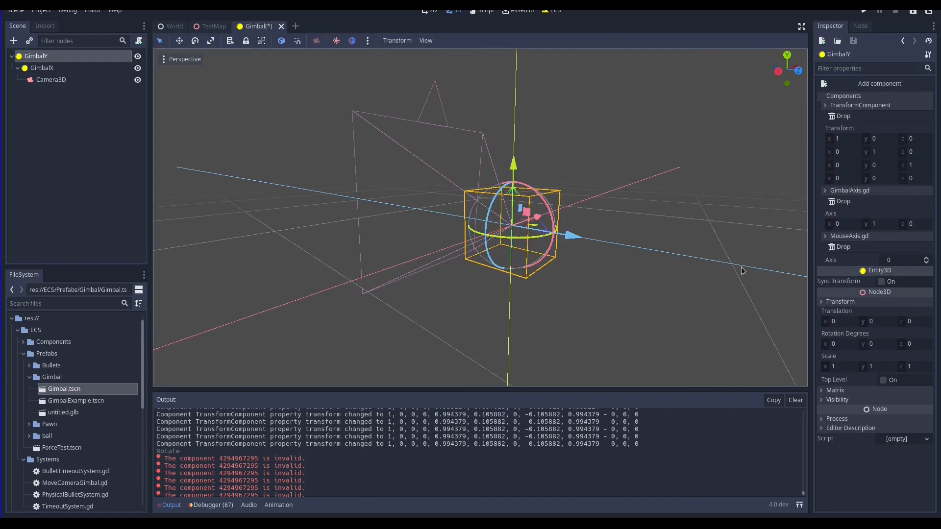
mouse_move(845, 196)
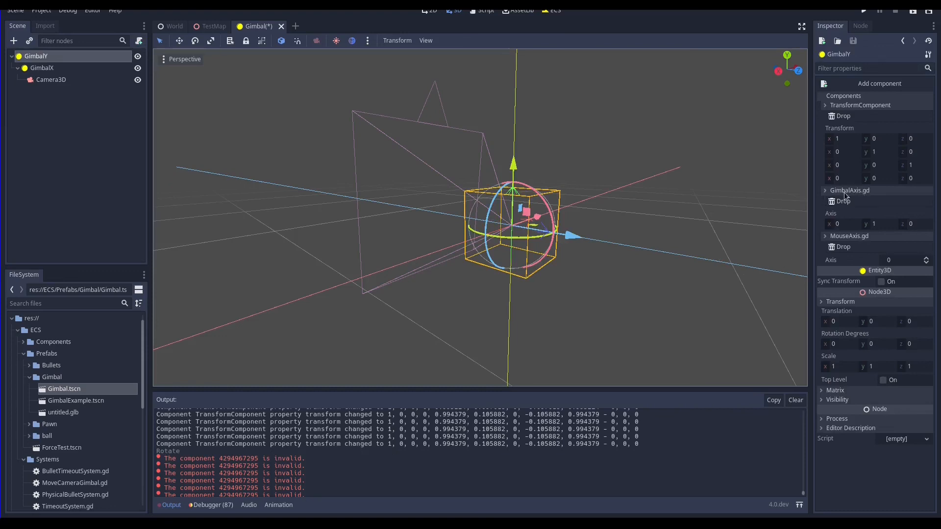
mouse_move(836, 240)
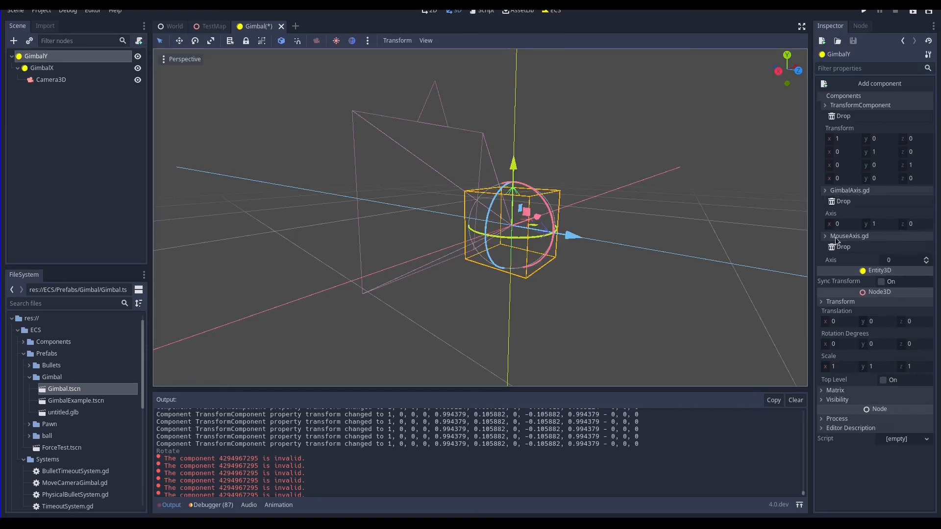
mouse_move(735, 237)
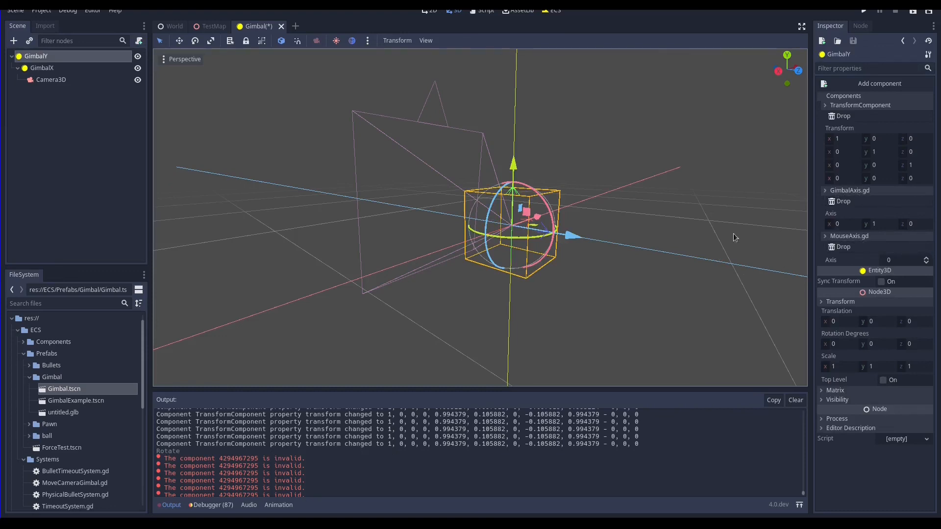